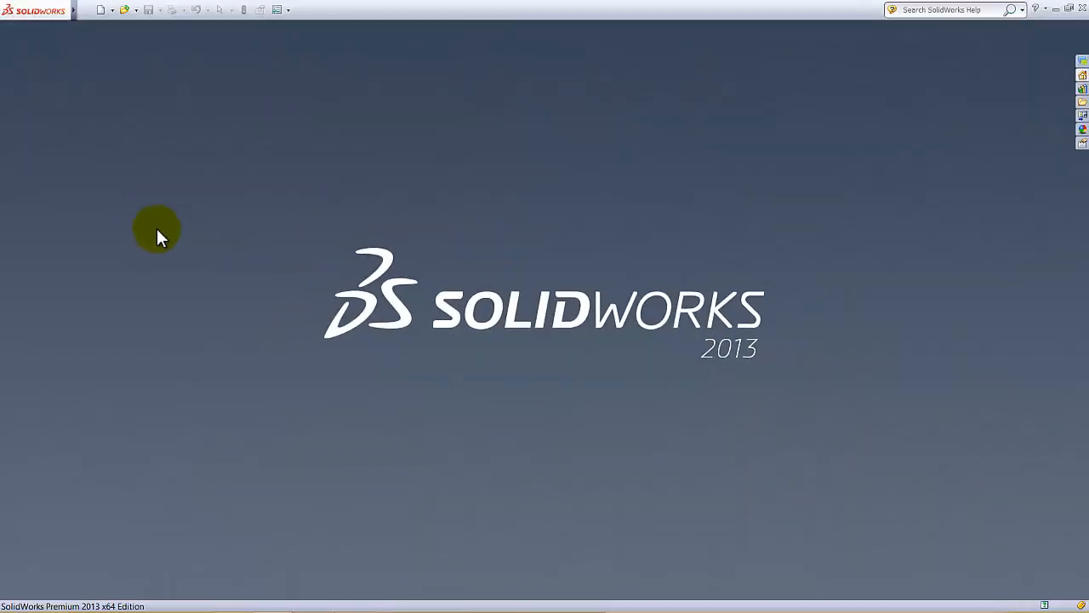
Create a new blank Part document, Part6.
click(104, 10)
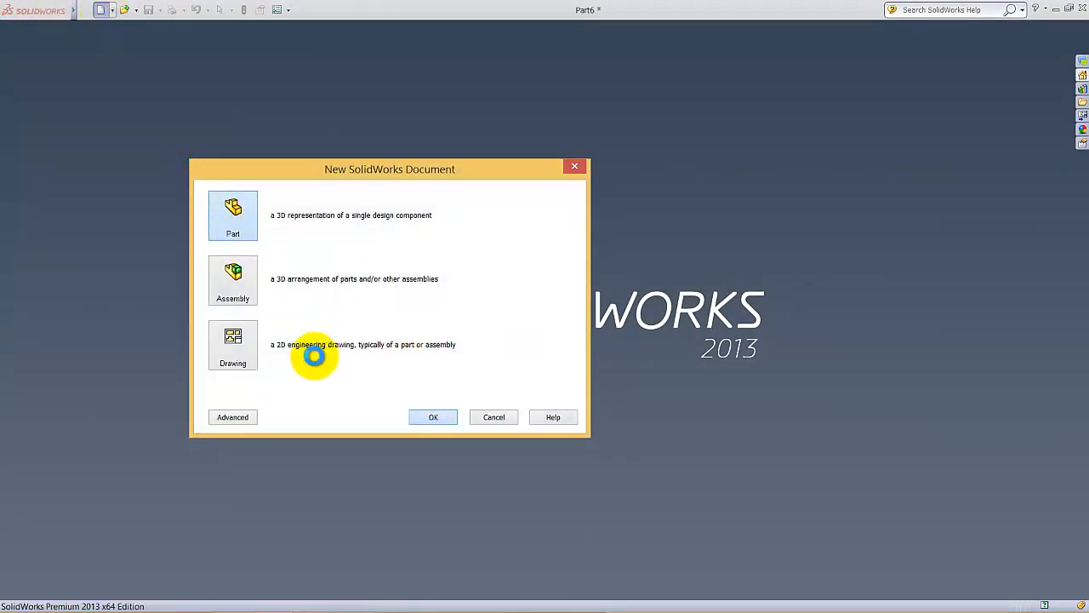
click(433, 416)
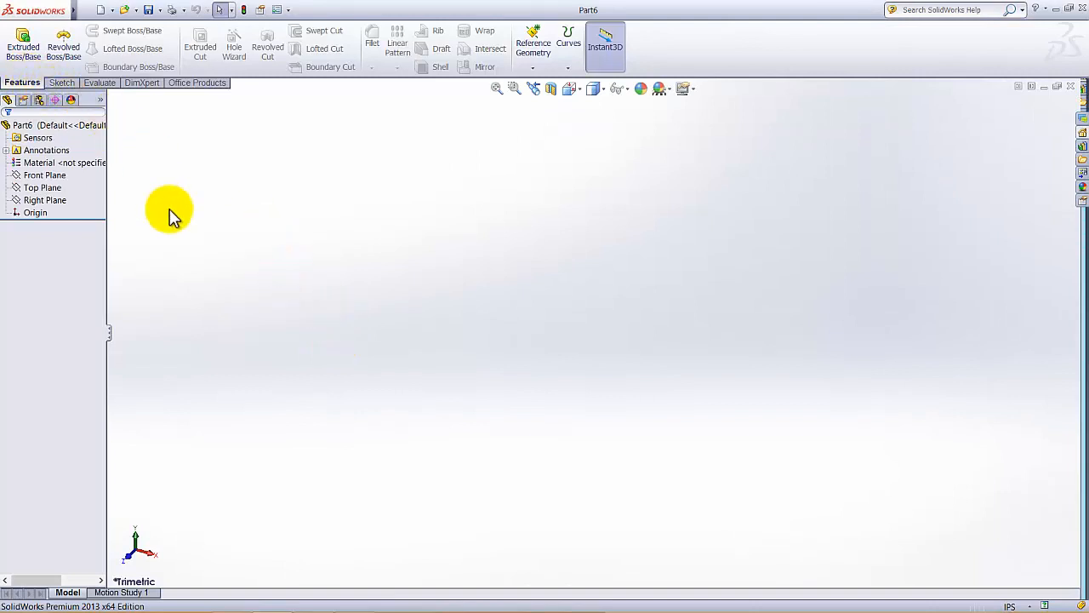
mouse_move(354, 332)
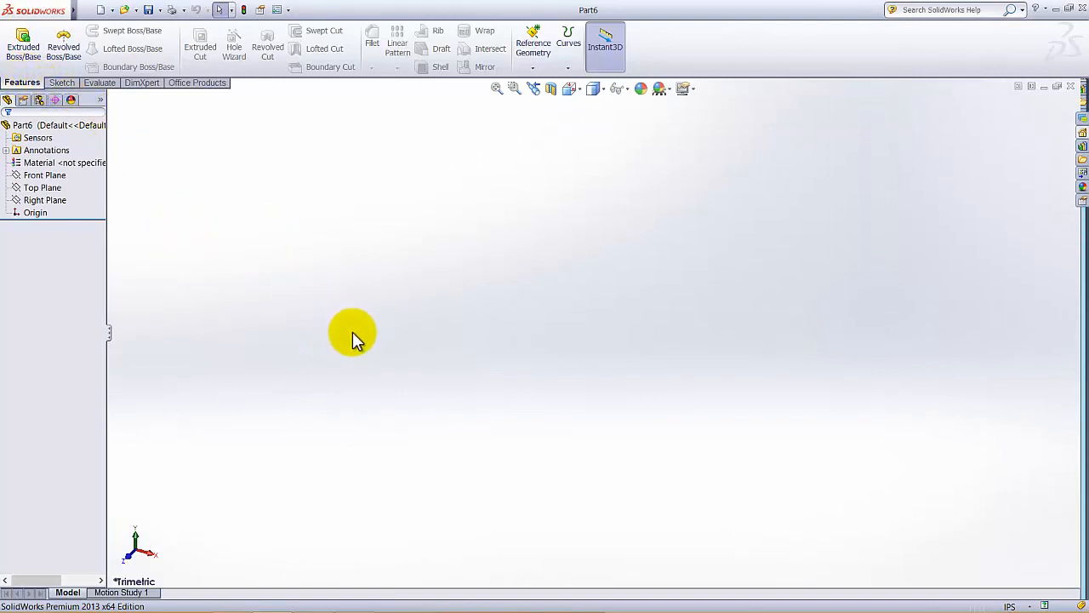
mouse_move(823, 380)
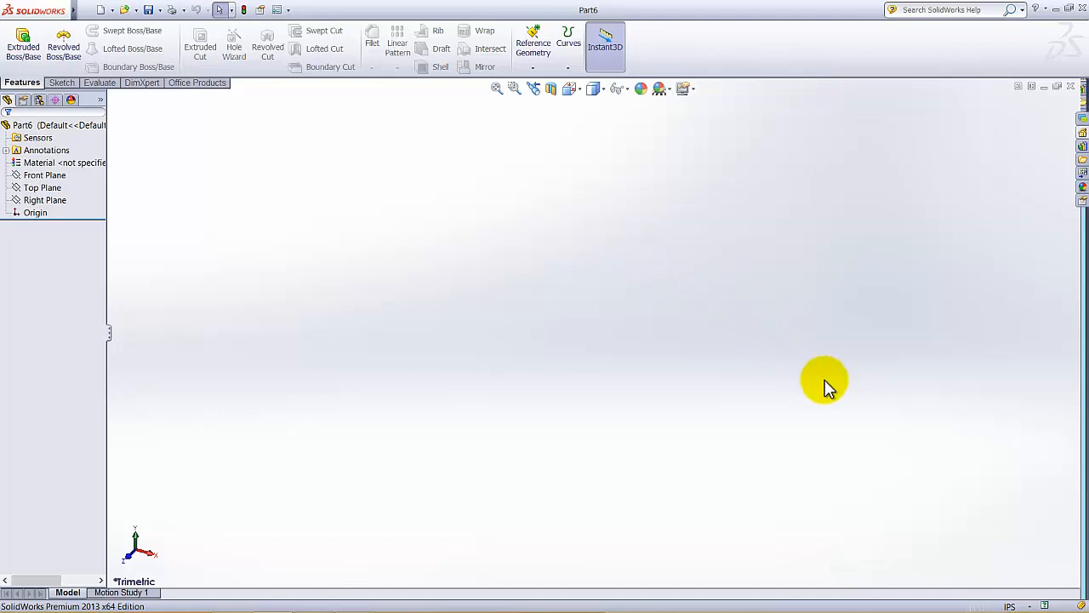
mouse_move(996, 593)
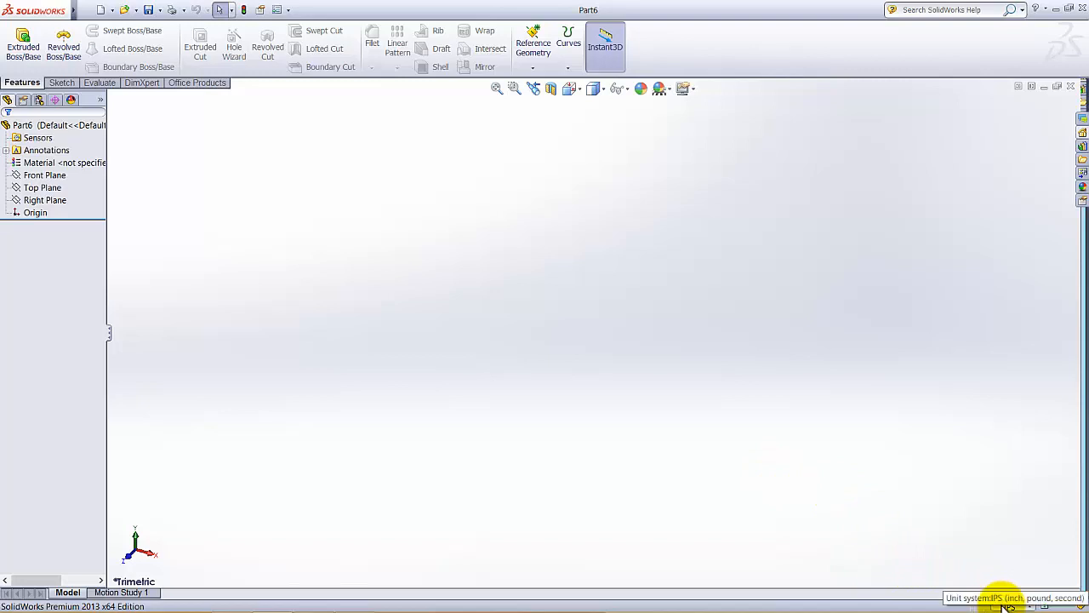
On the Top Plane, sketch an origin-centred rectangle dimensioned 10.50 by 14.00.
click(60, 82)
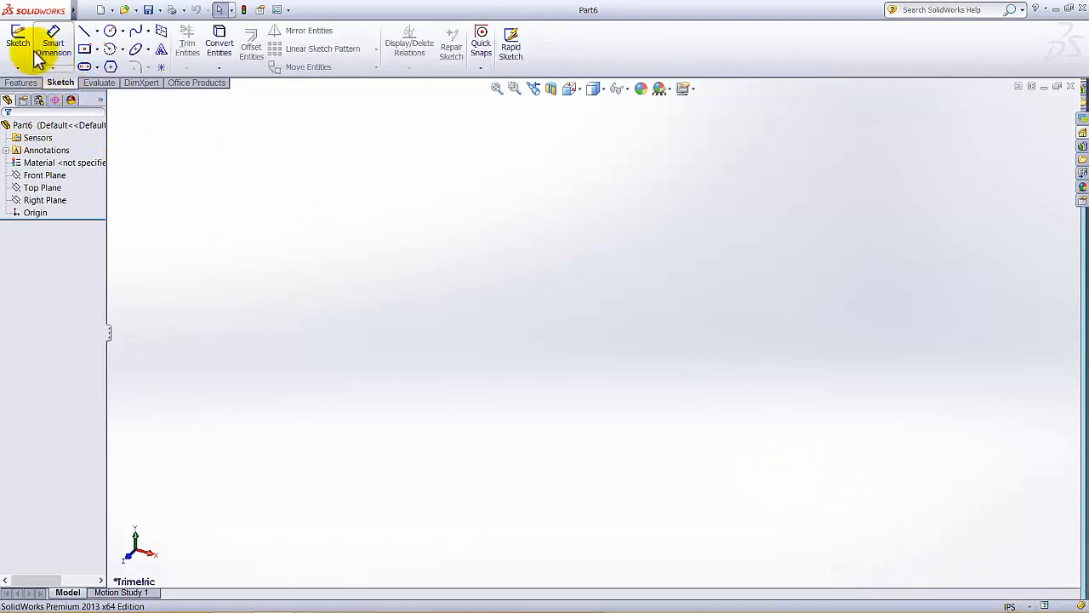
click(18, 43)
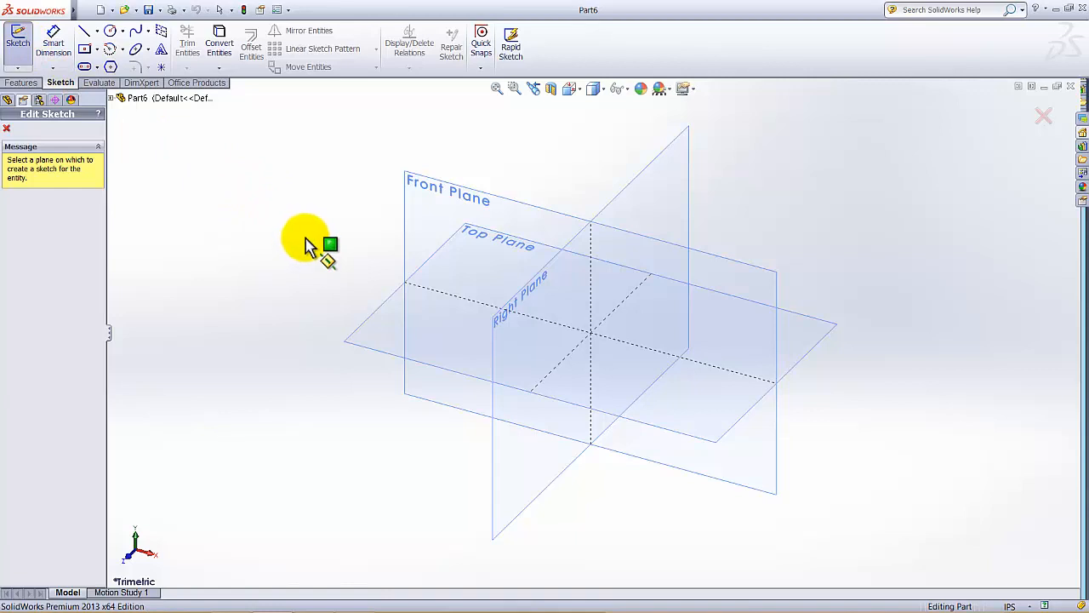
click(497, 243)
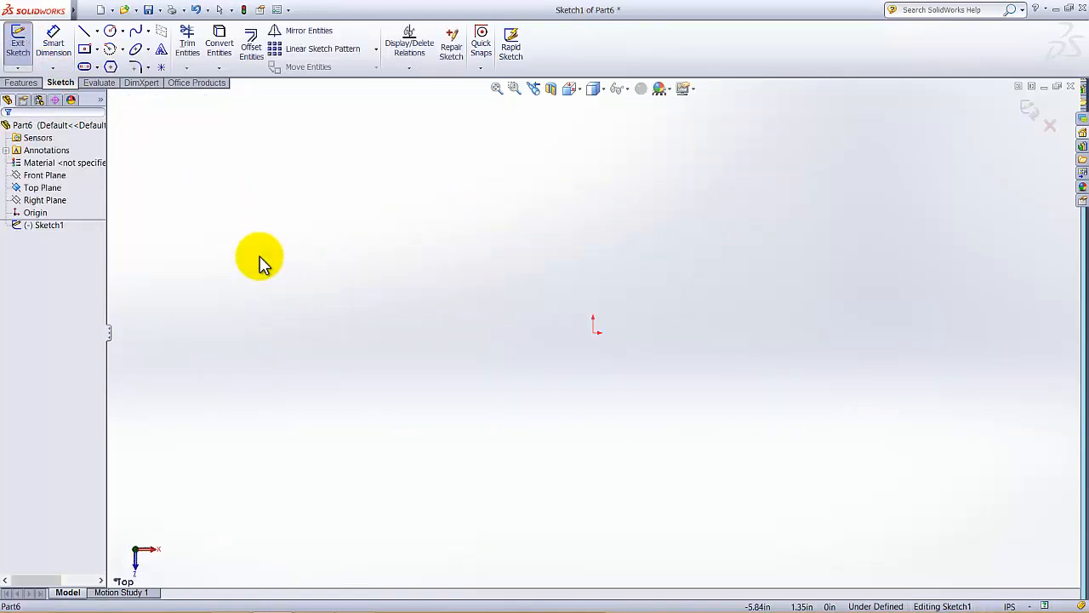
click(109, 48)
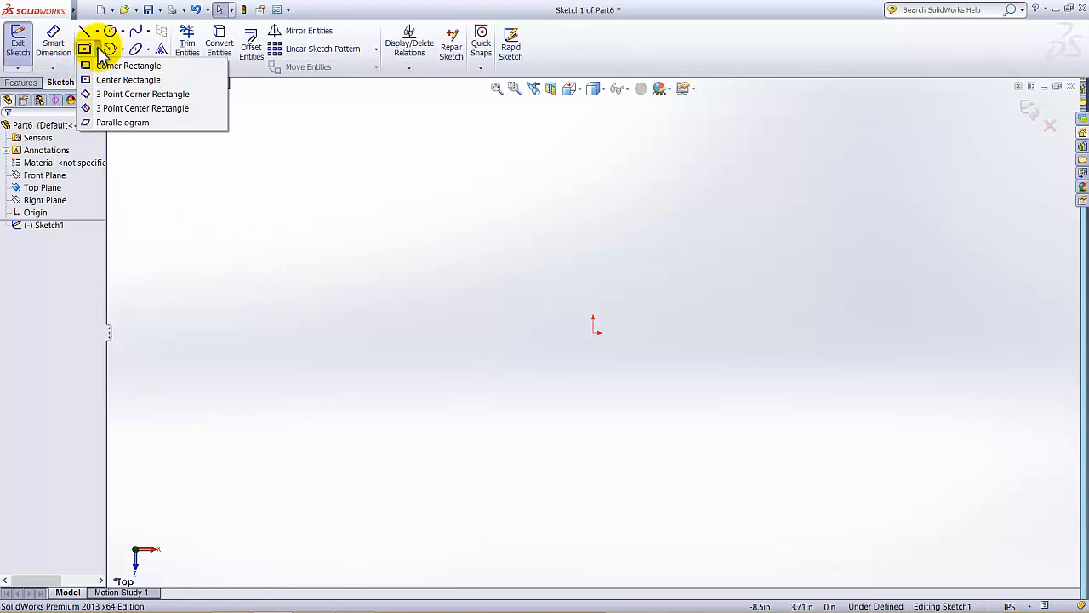
mouse_move(108, 79)
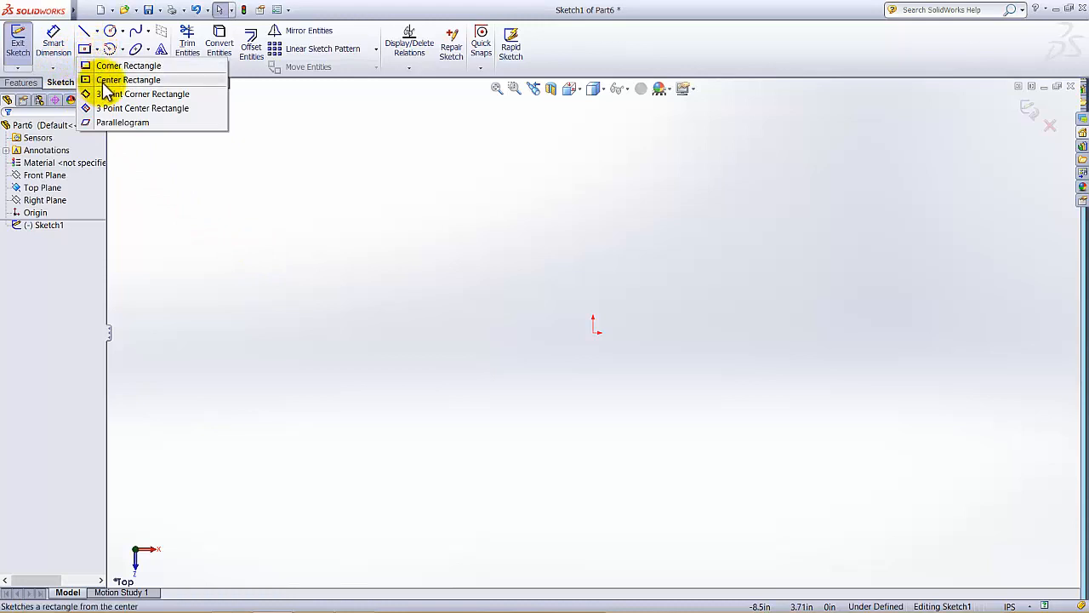
click(129, 65)
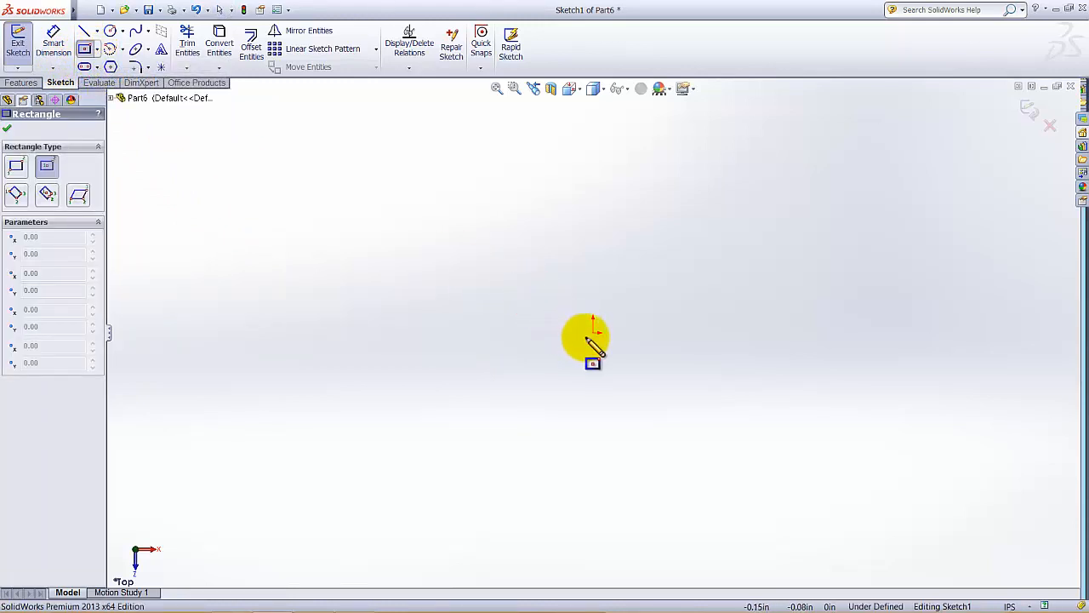
drag(593, 340, 728, 204)
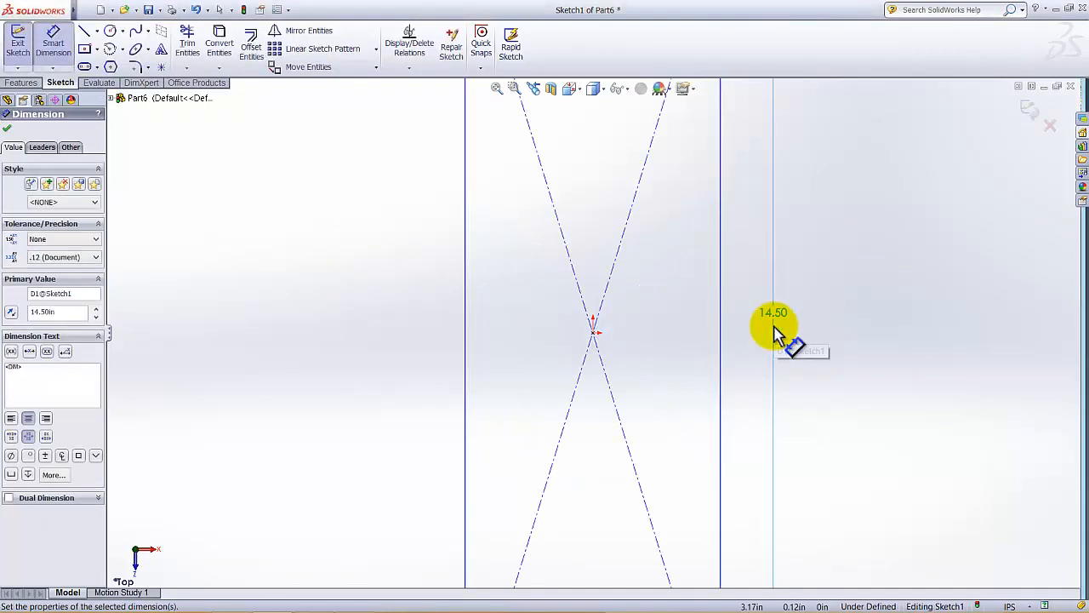
click(773, 324)
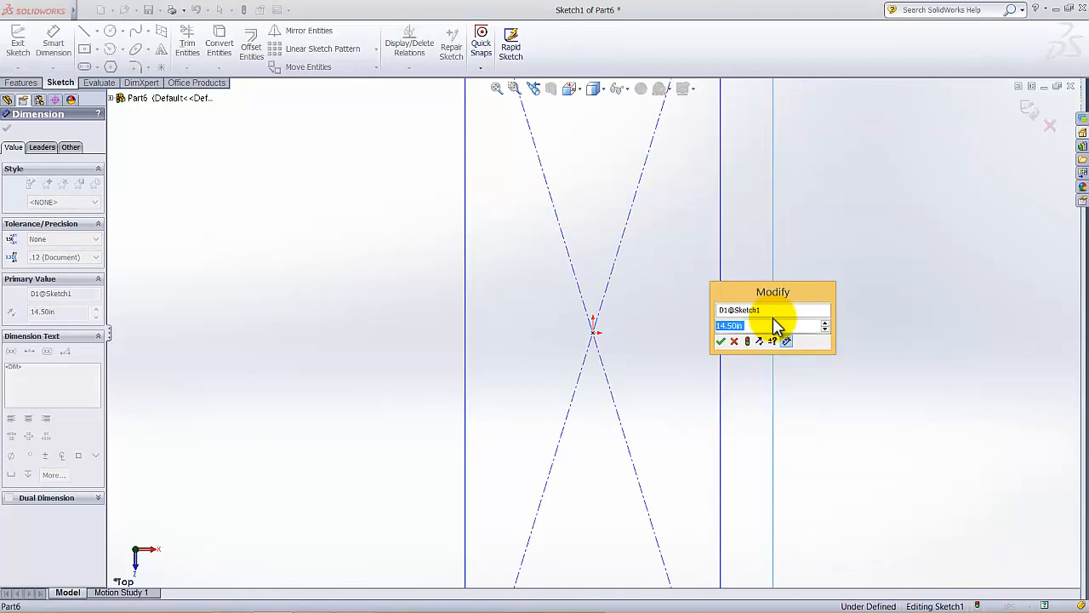
text(14)
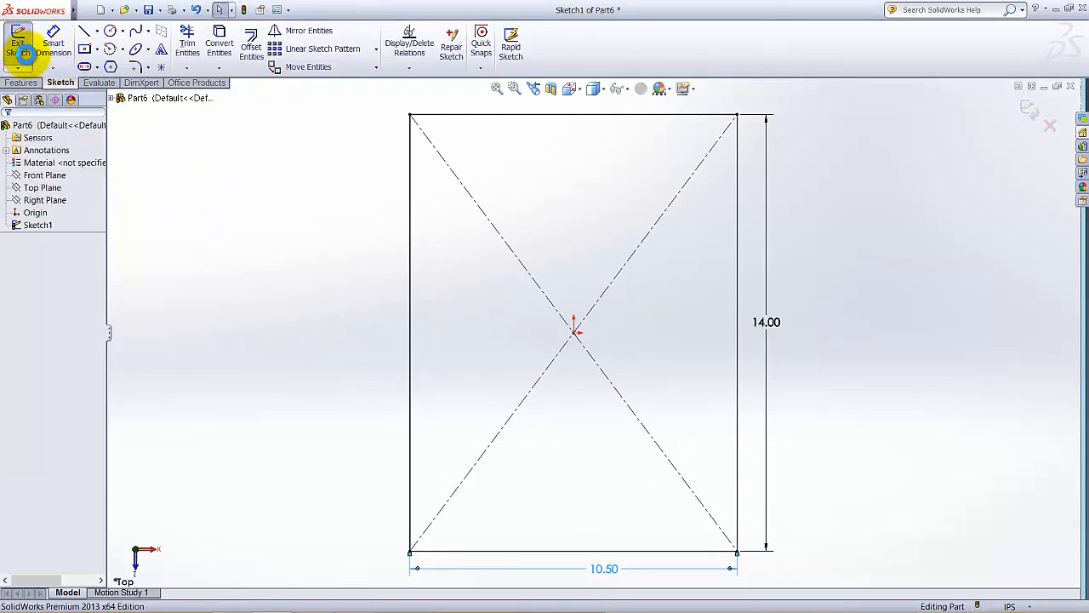
Exit Sketch1 and extrude it to a Blind depth of 0.05 in.
click(18, 38)
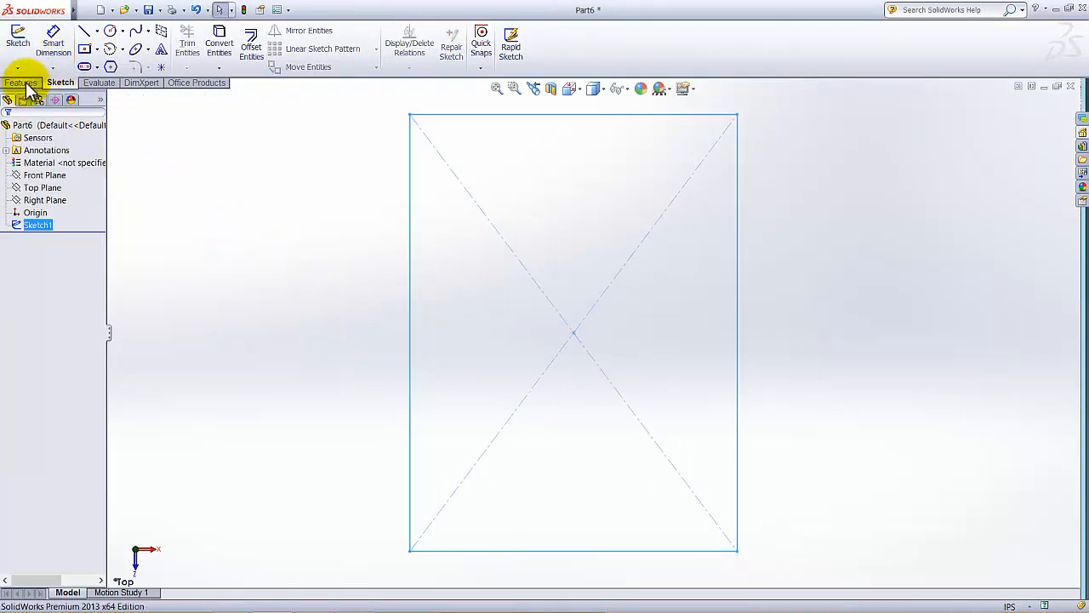
click(21, 81)
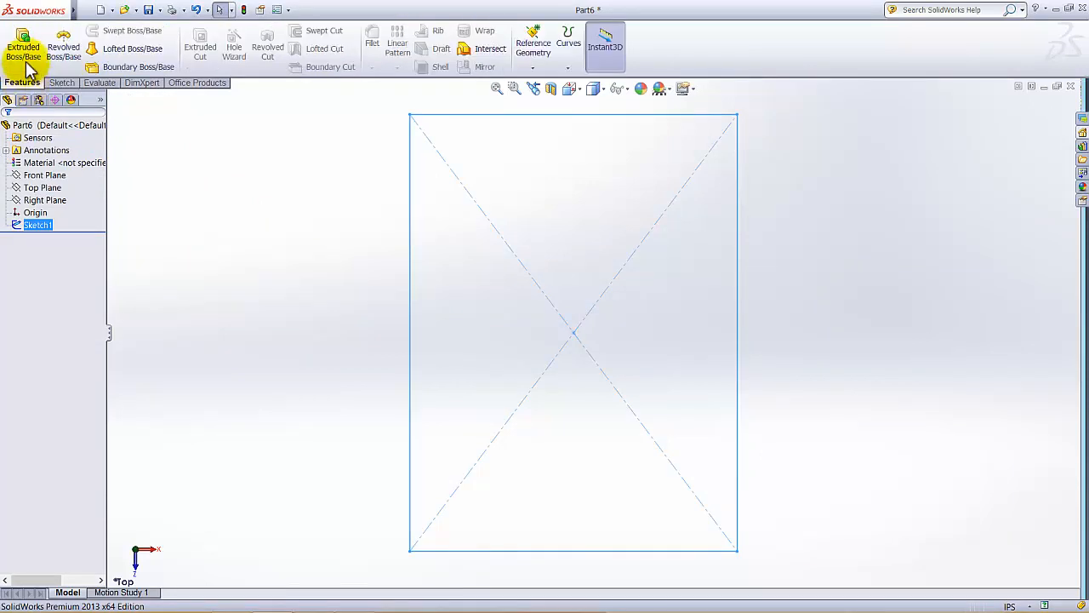
click(23, 47)
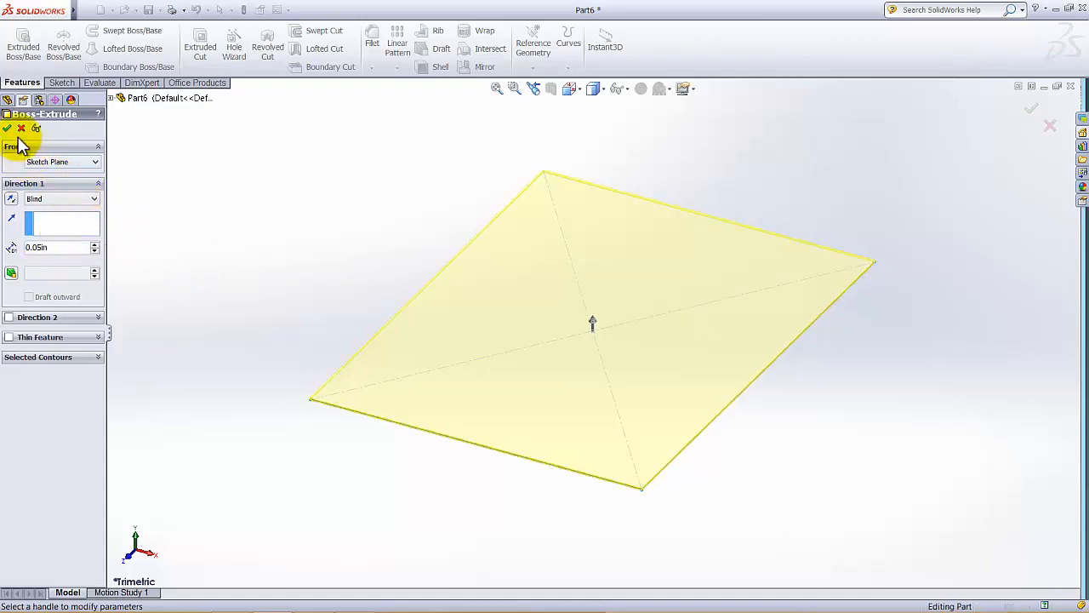
click(7, 129)
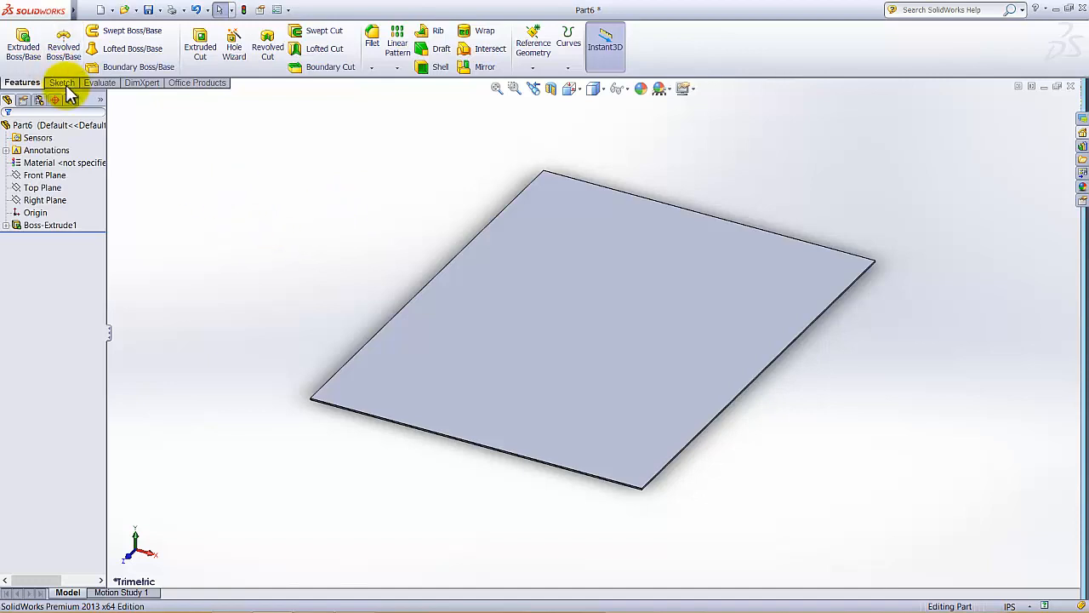
Start Sketch2 on the plate and dimension the top-left circle to 3.10 in diameter.
click(60, 82)
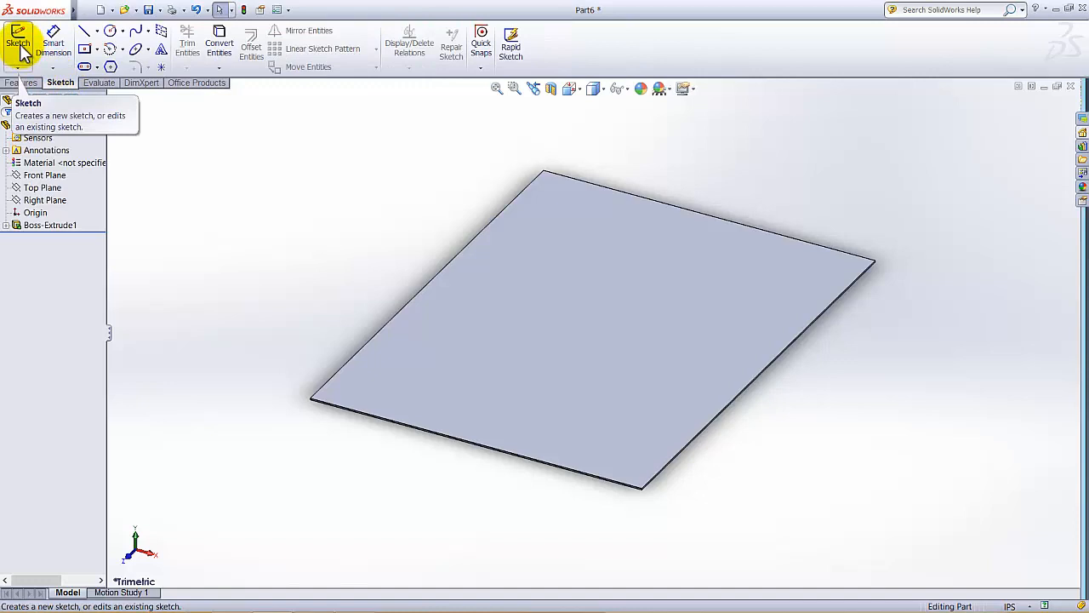
click(17, 43)
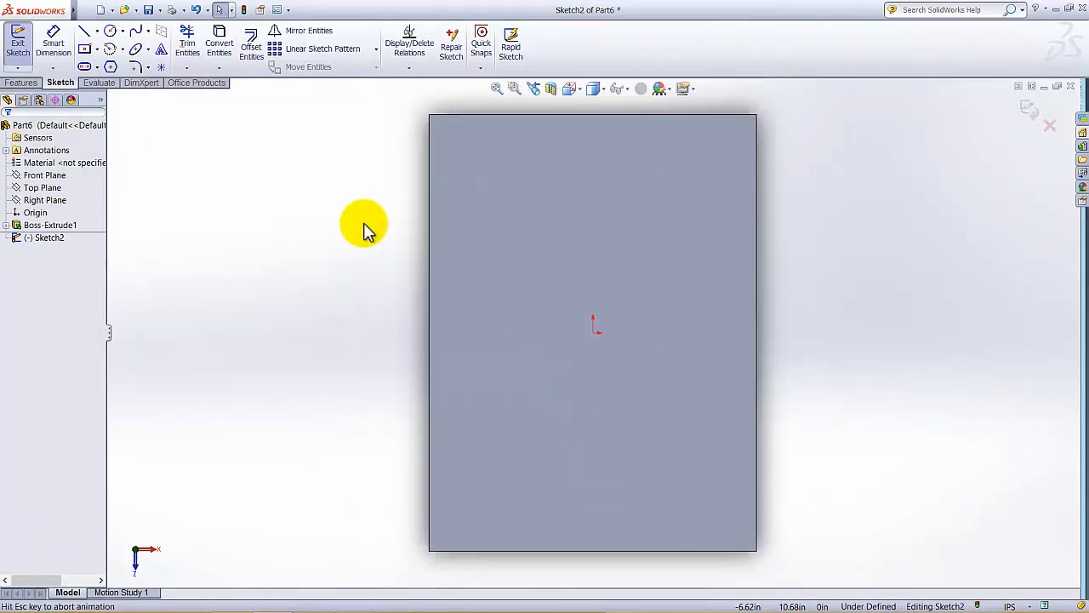
mouse_move(294, 268)
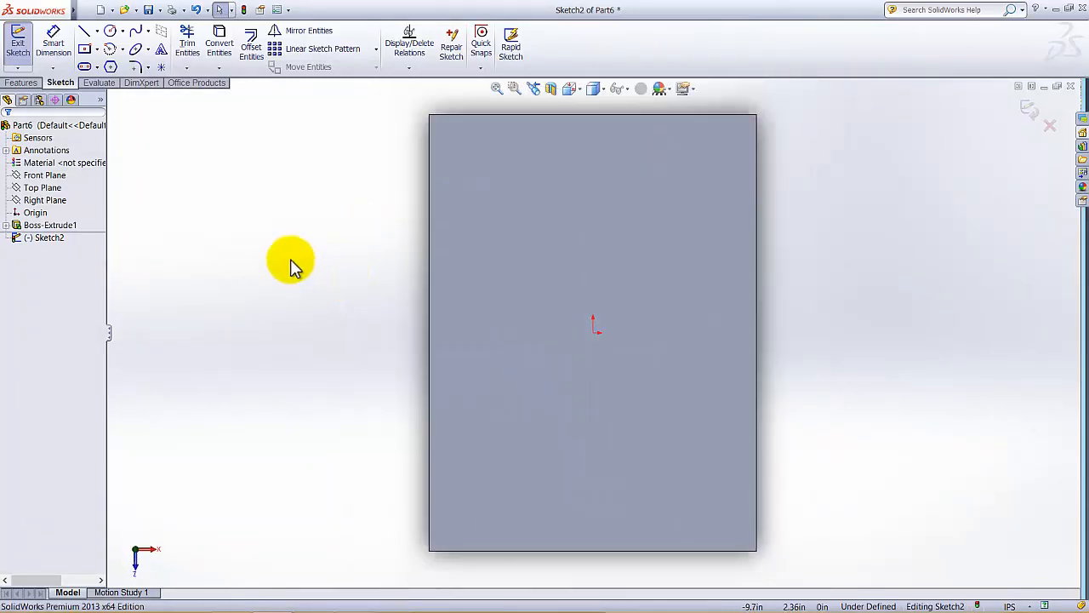
mouse_move(113, 33)
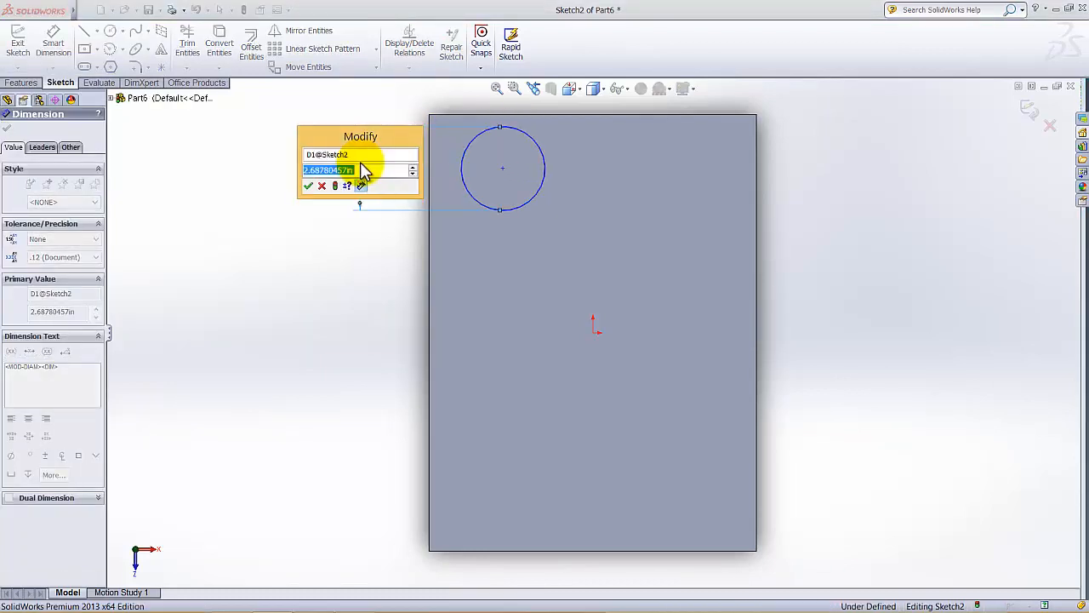
text(3)
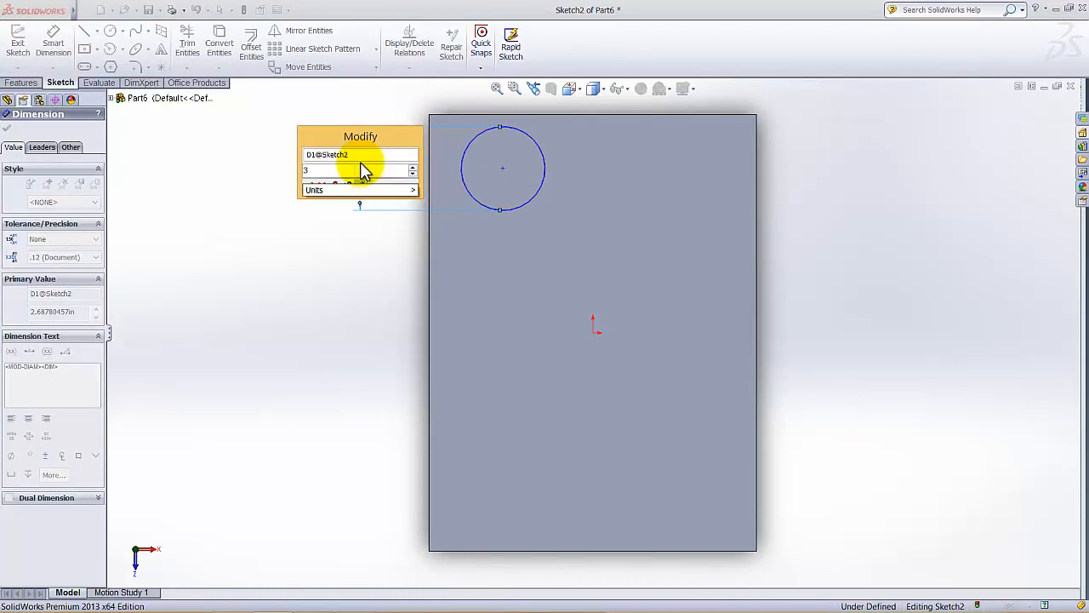
text(+)
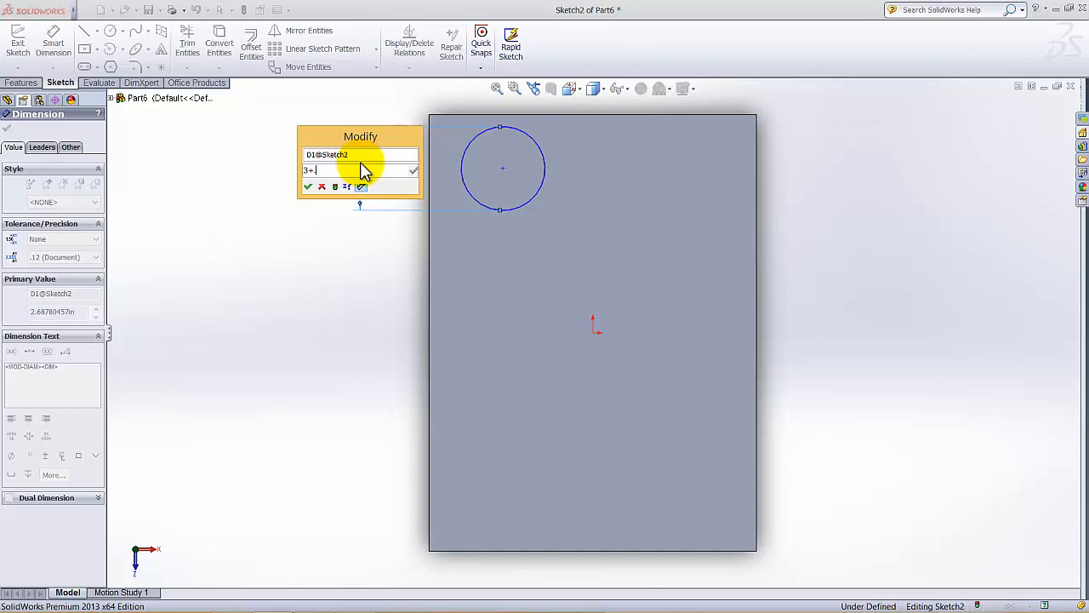
text(.05)
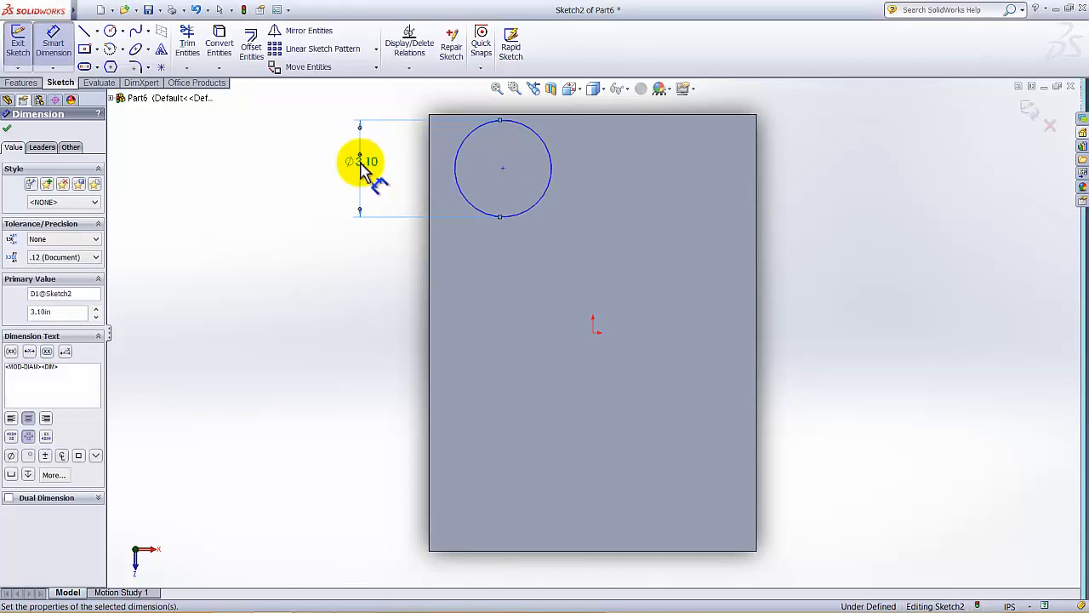
Dimension the circle centre 1.75 in from the plate's top and left edges.
drag(362, 162, 331, 166)
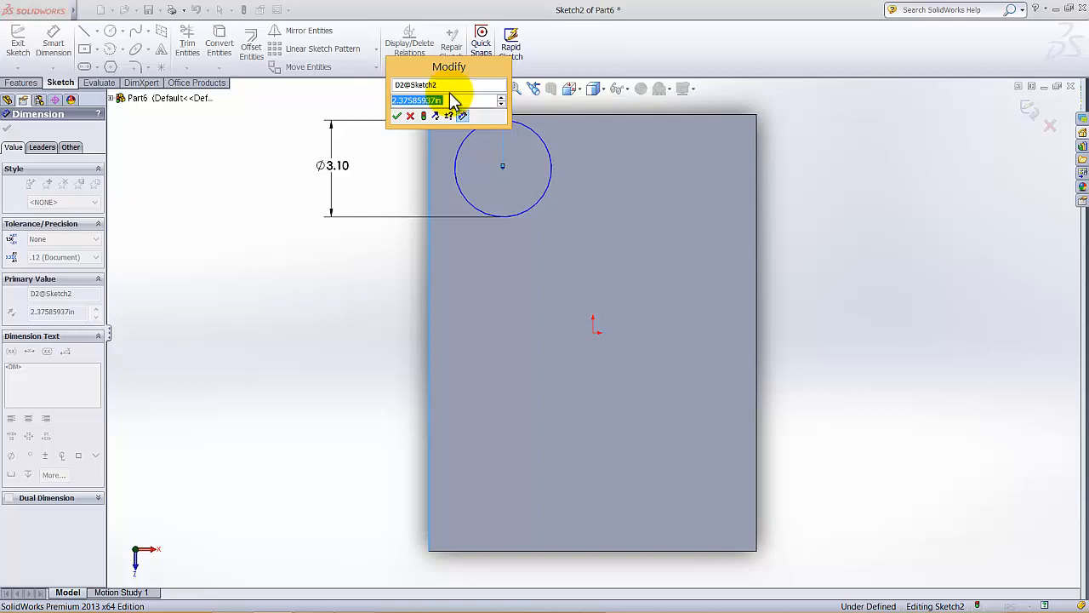
text(1.5+)
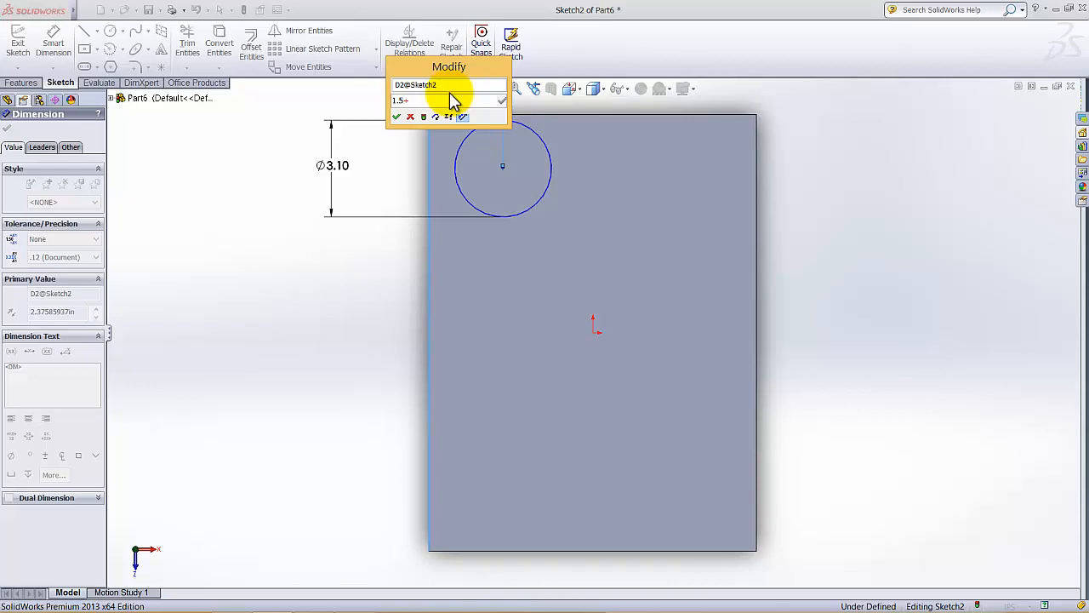
click(396, 116)
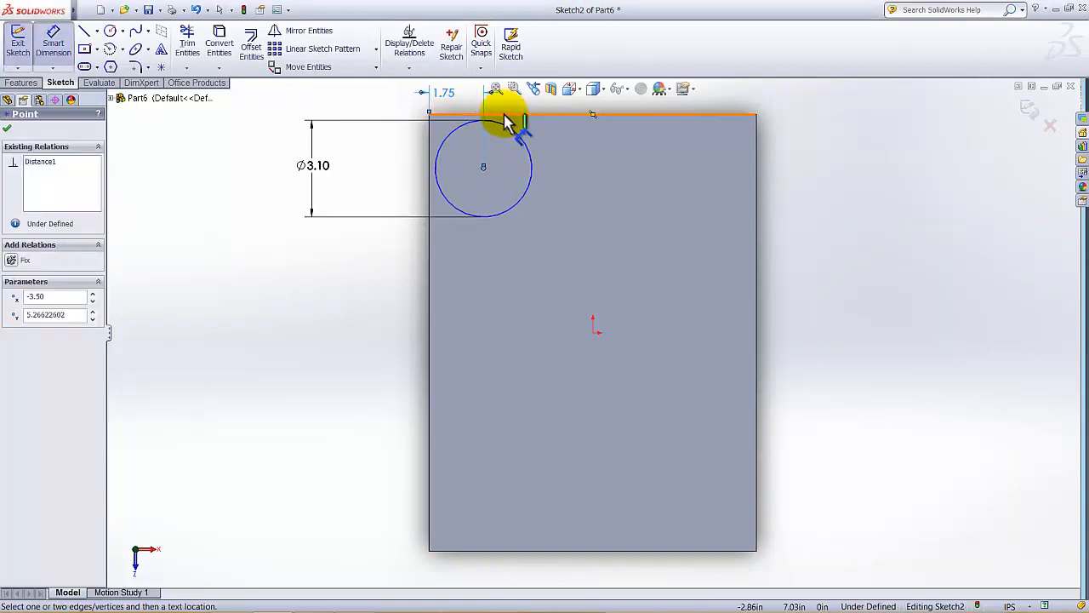
click(507, 114)
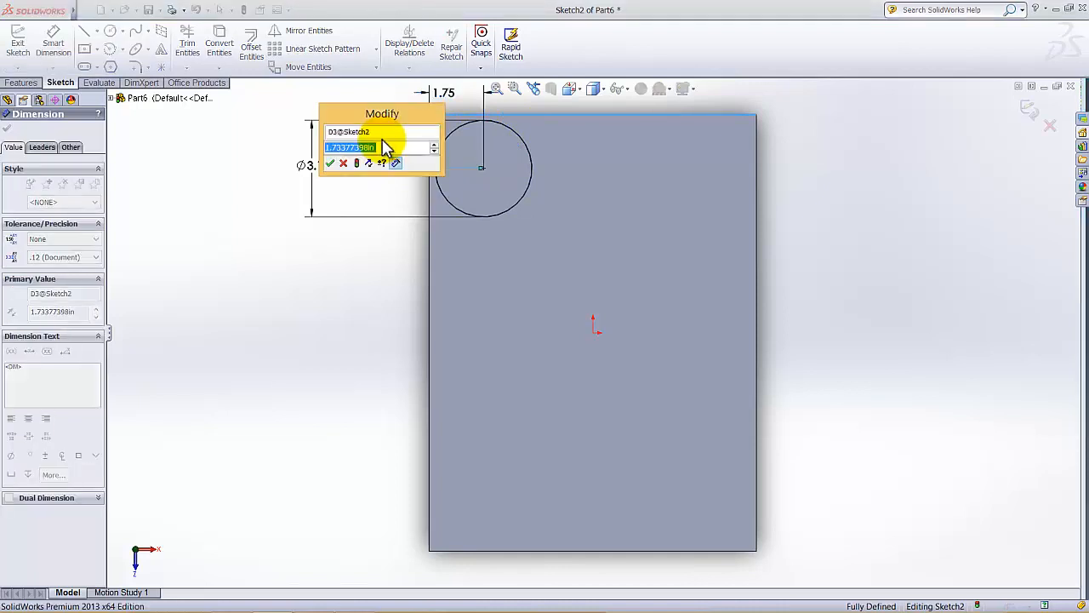
text(1.75)
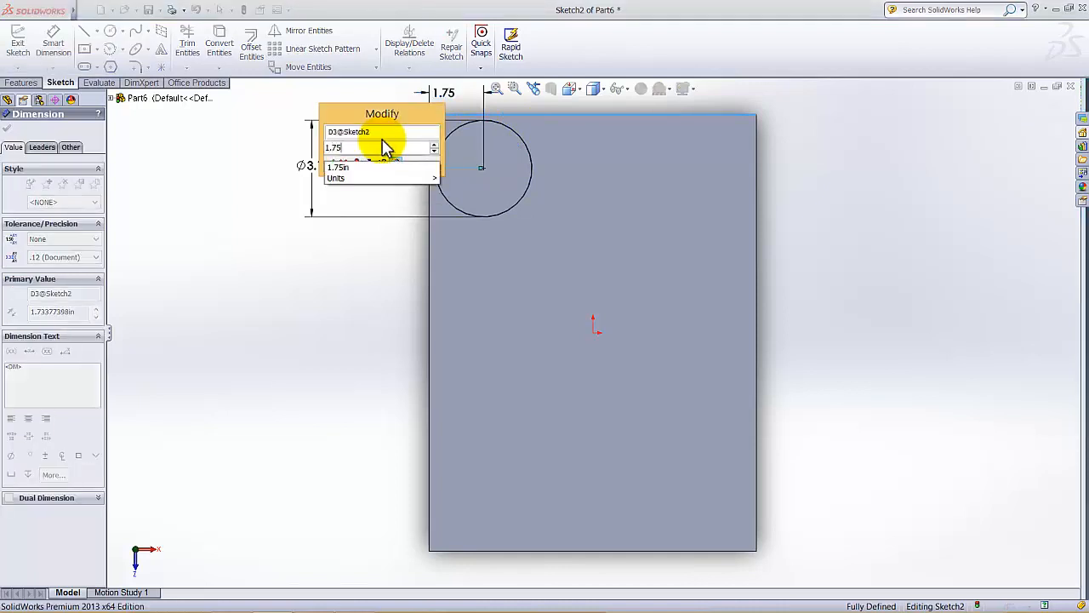
click(382, 119)
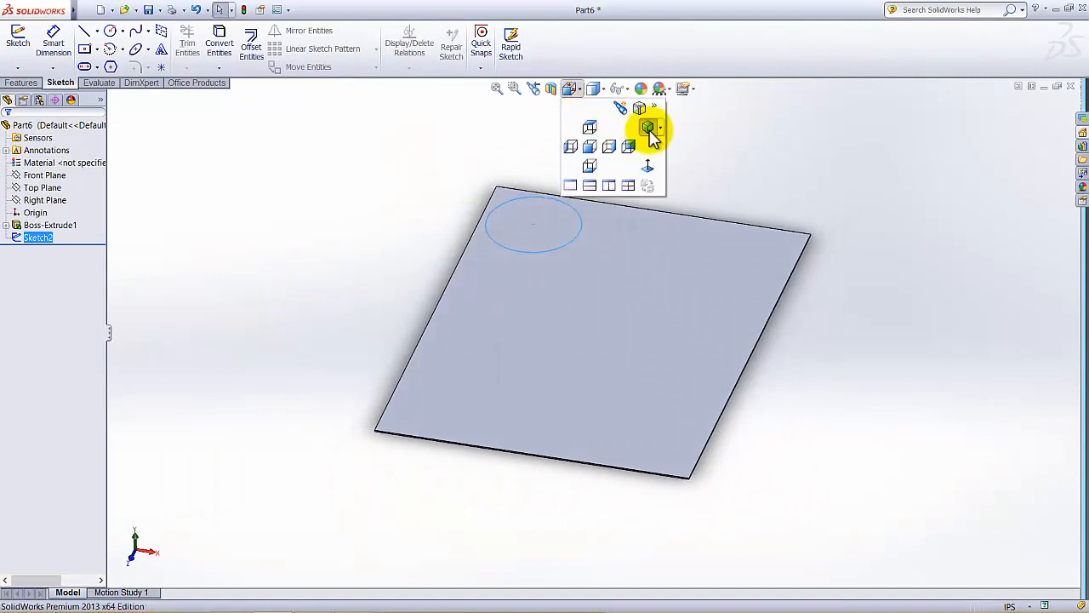
Extrude the circle downward 1.55 in with a 10° outward draft as Boss-Extrude2.
click(648, 127)
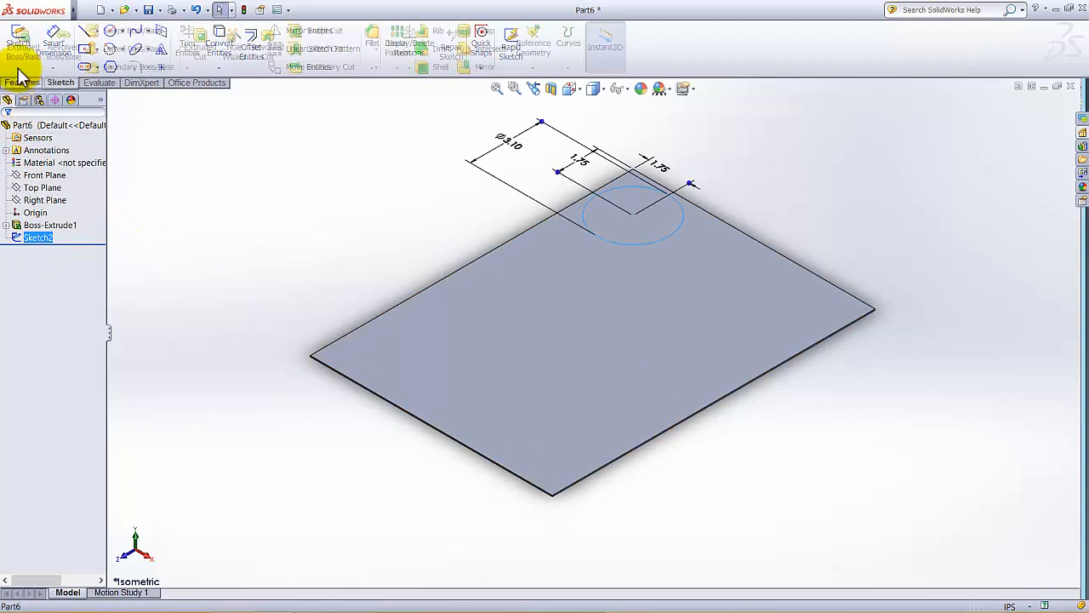
click(18, 43)
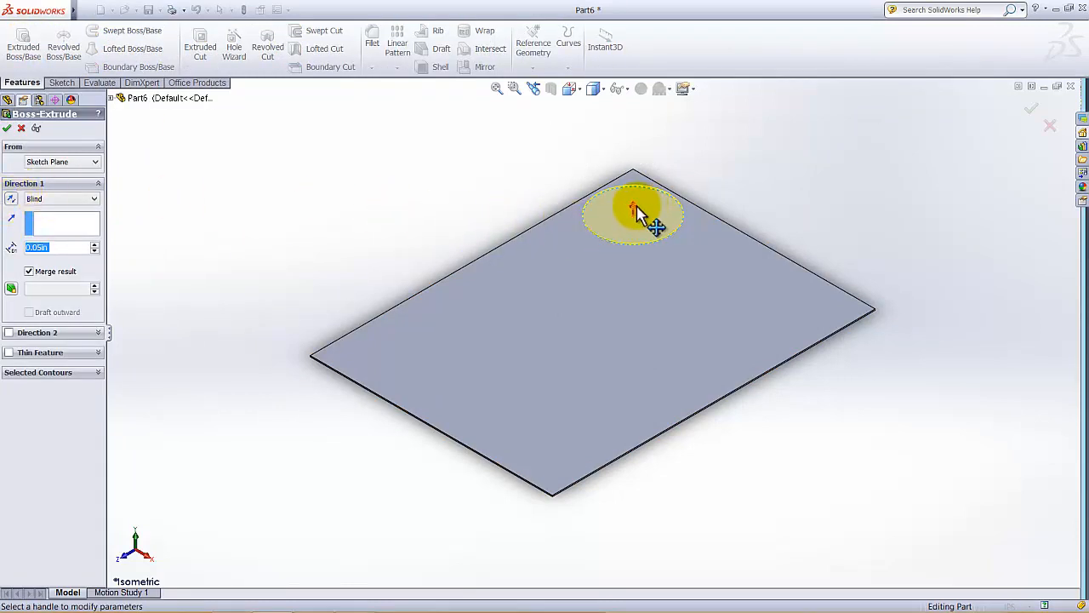
drag(634, 211, 633, 131)
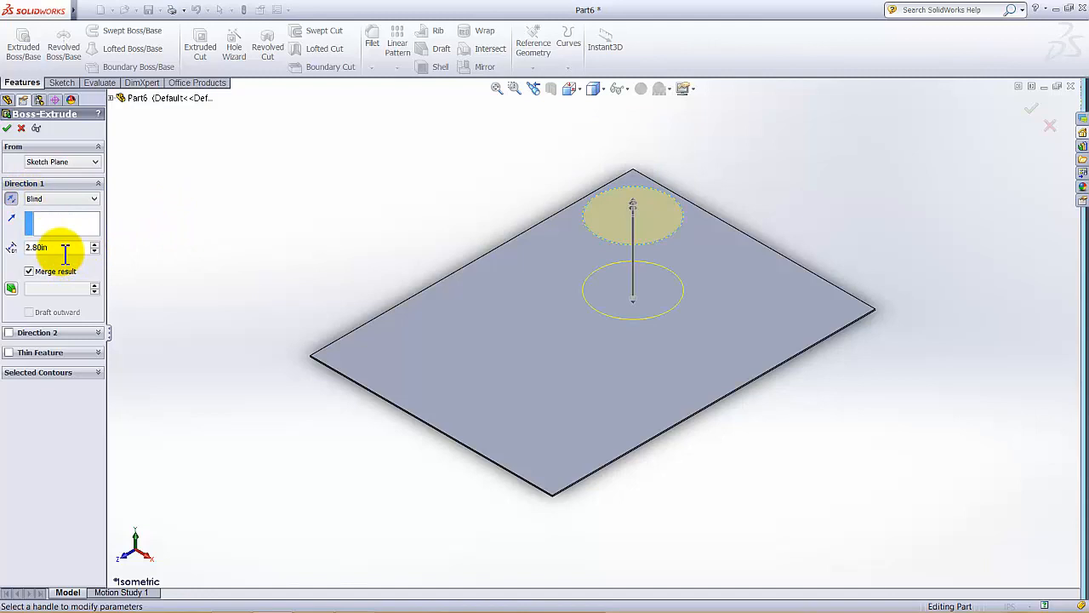
click(38, 247)
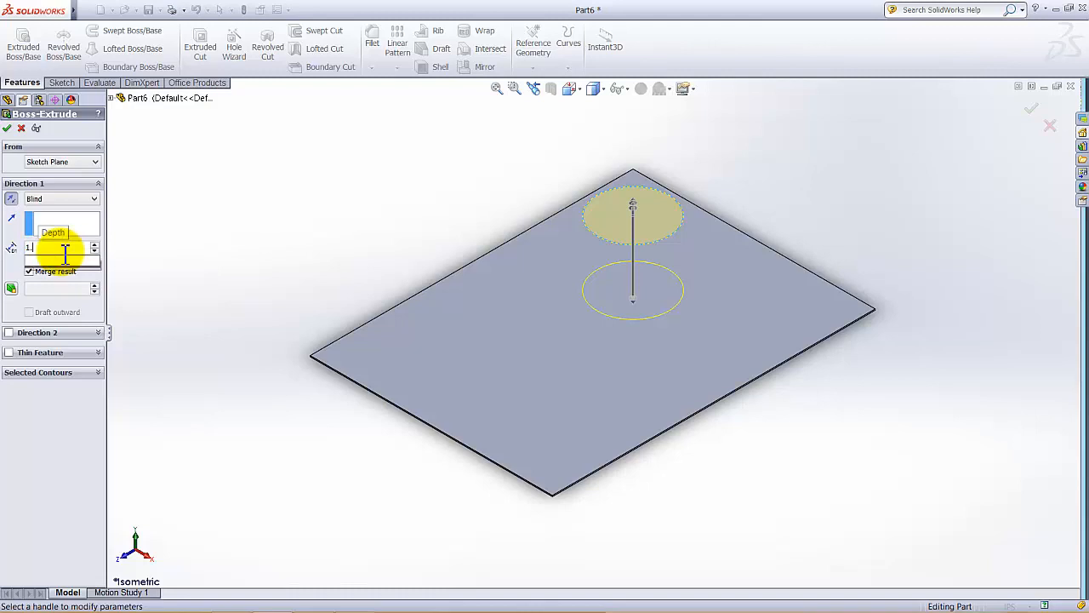
text(1.5+.05)
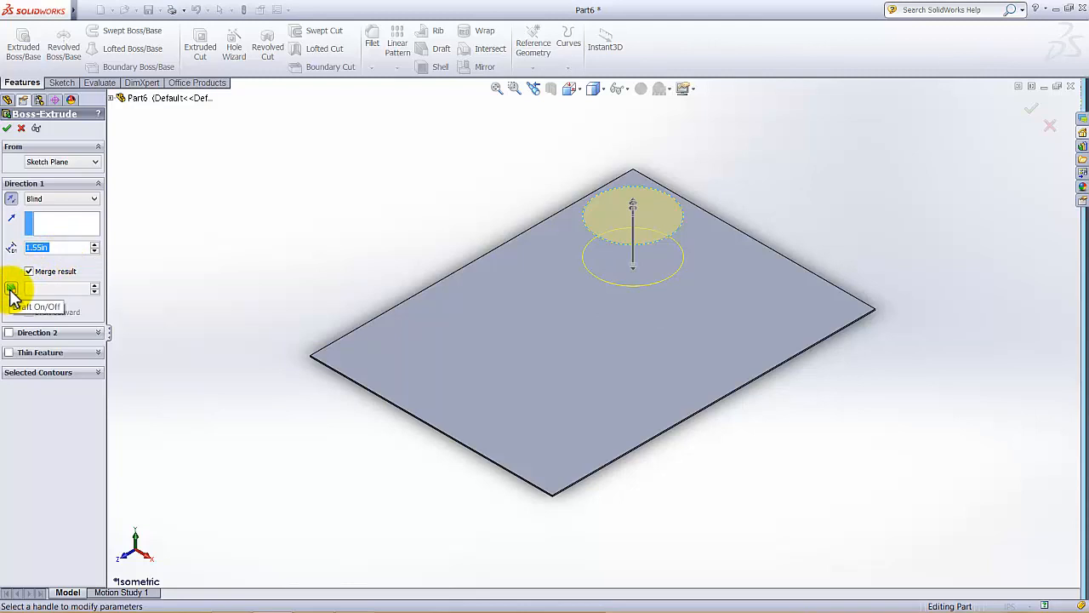
click(12, 289)
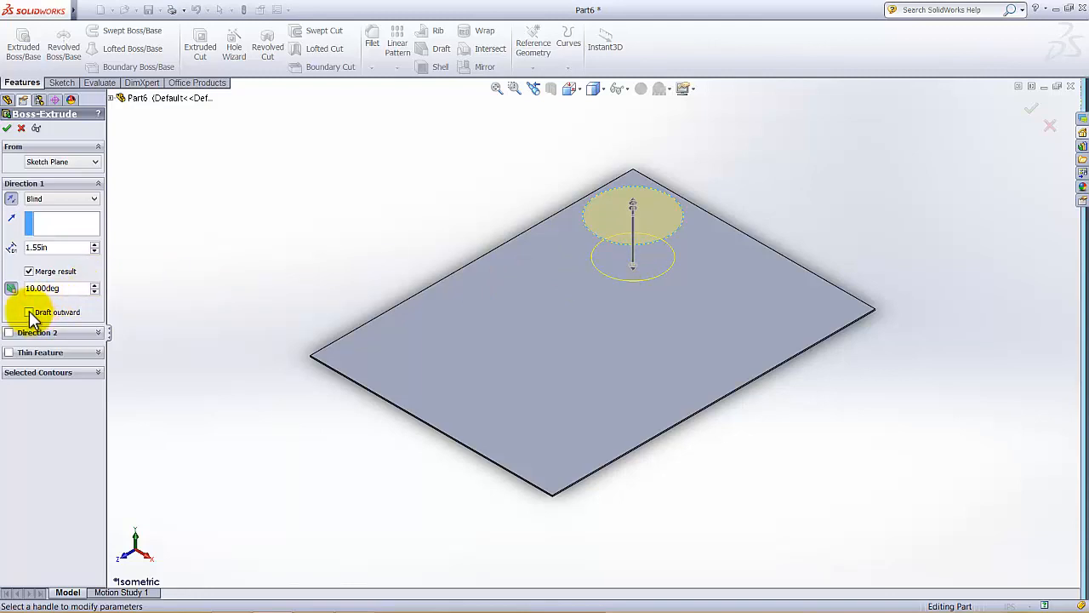
click(30, 312)
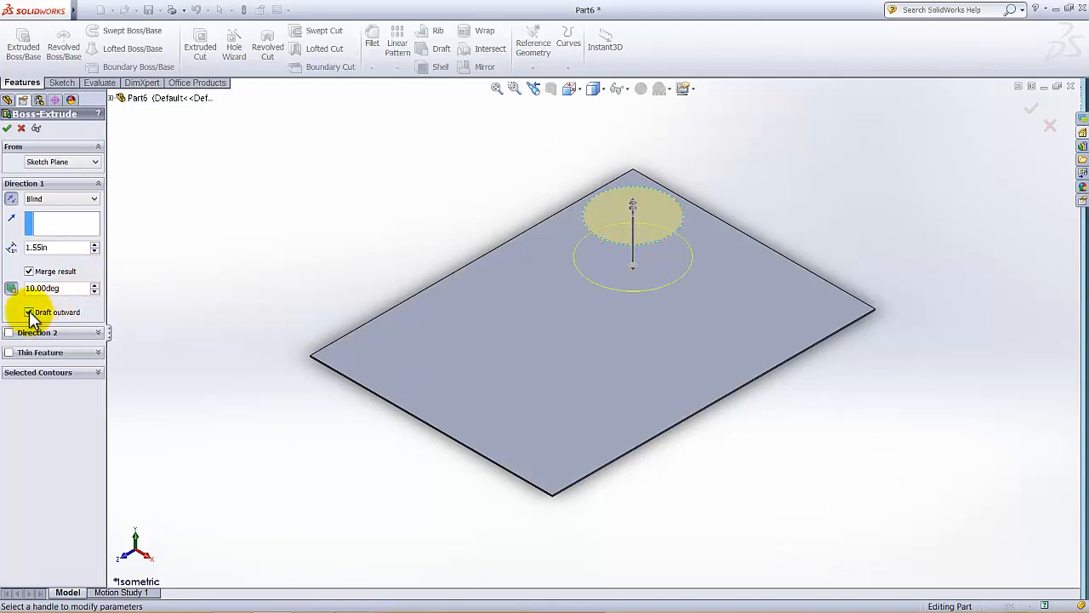
click(29, 312)
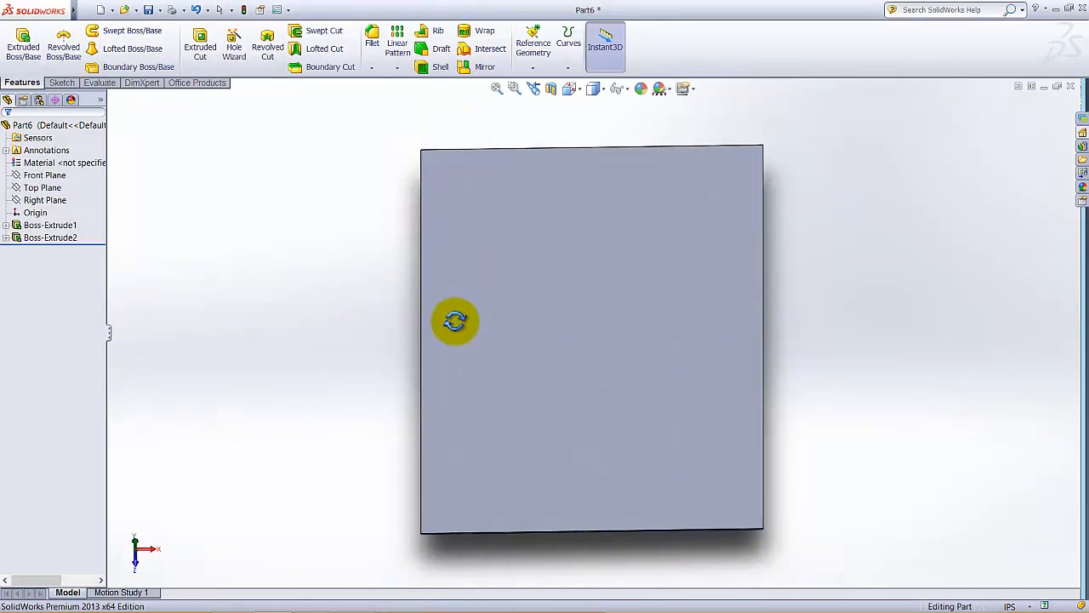
Sketch a 3.00 in circle on the plate face, centred 1.75 in from two edges.
drag(456, 322, 396, 255)
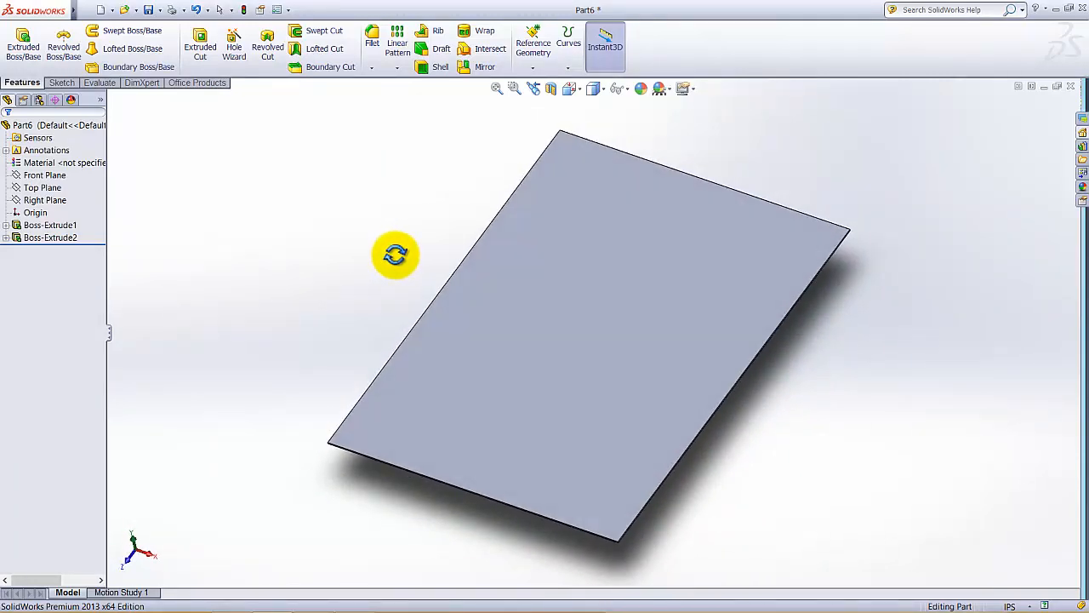
click(60, 83)
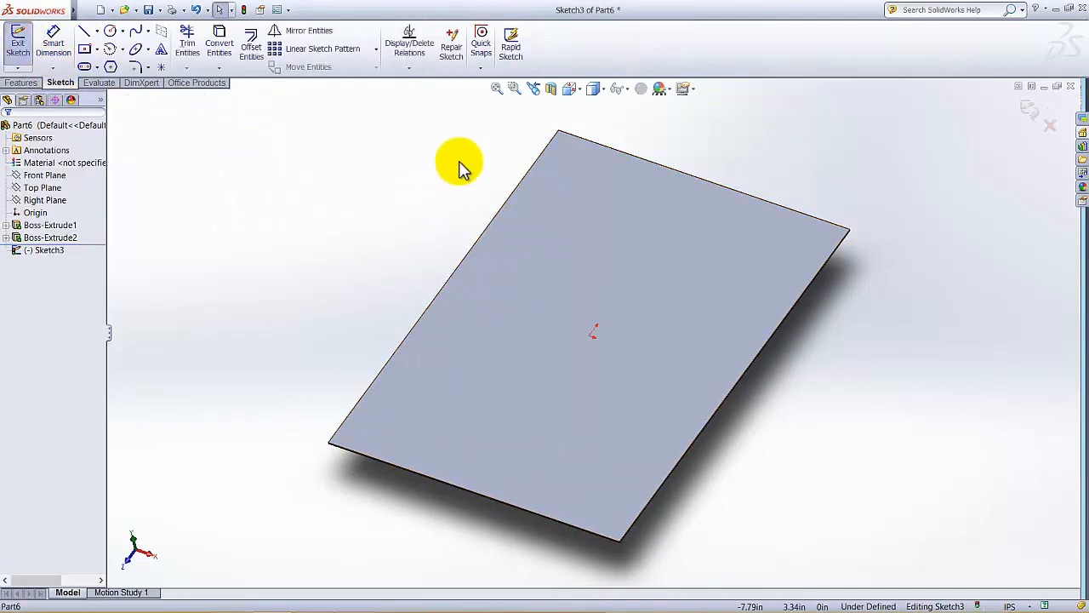
click(571, 89)
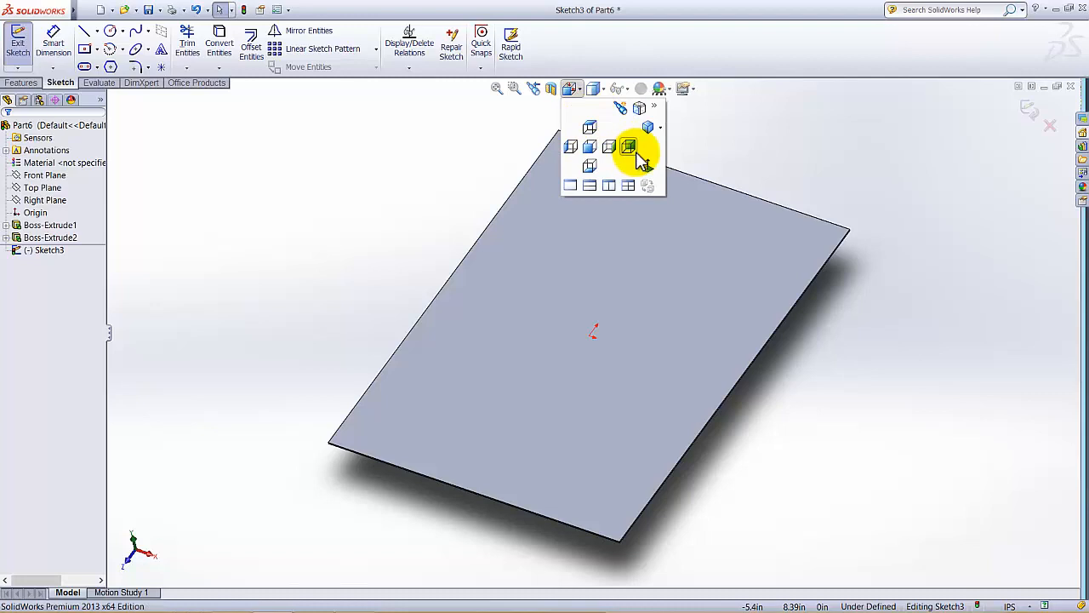
click(628, 147)
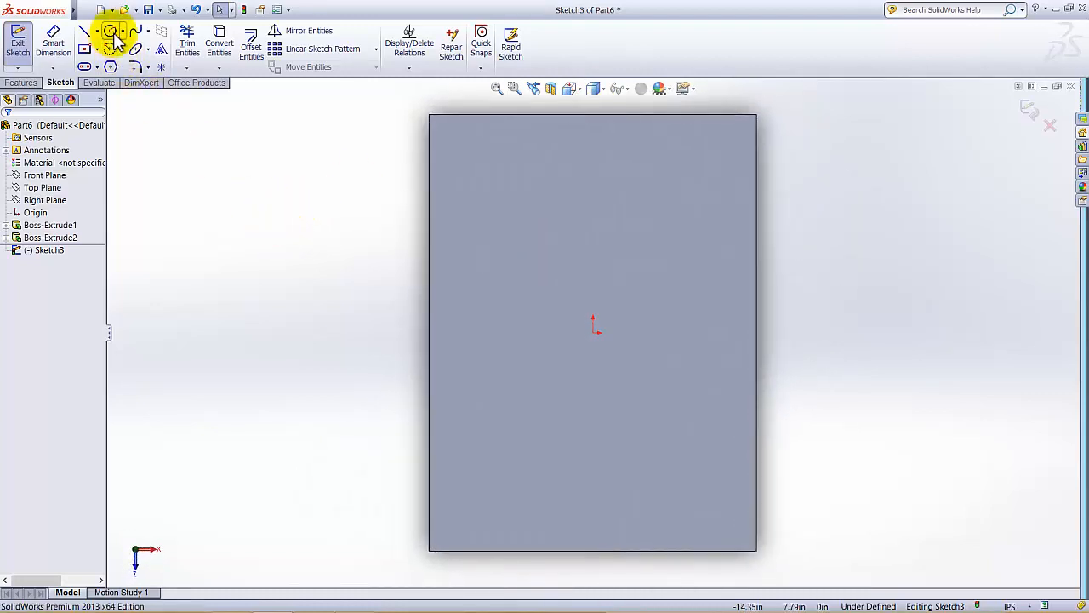
click(111, 32)
text(1.75)
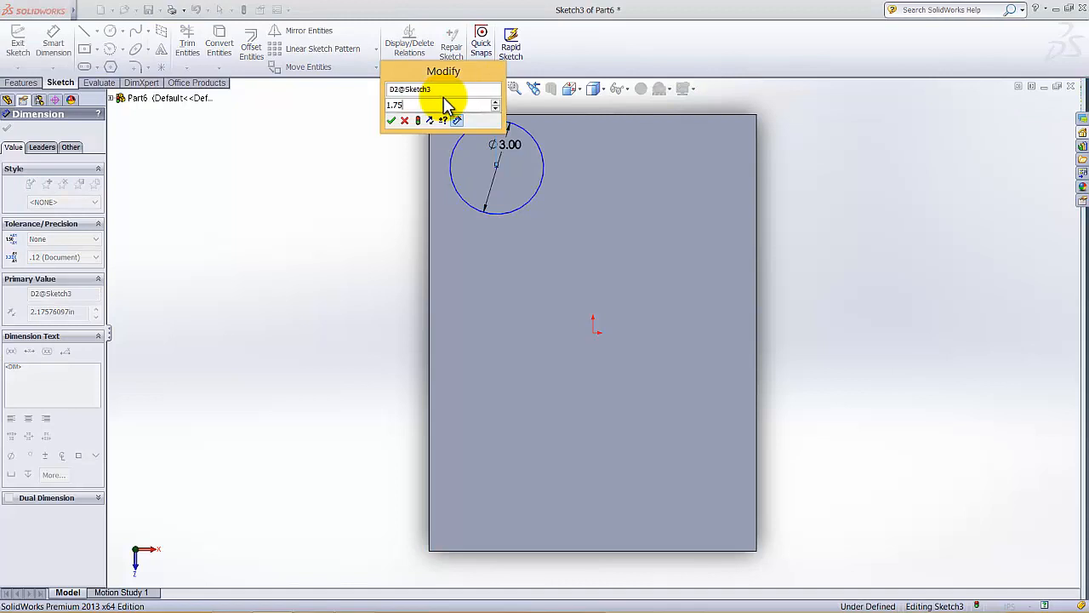
click(391, 120)
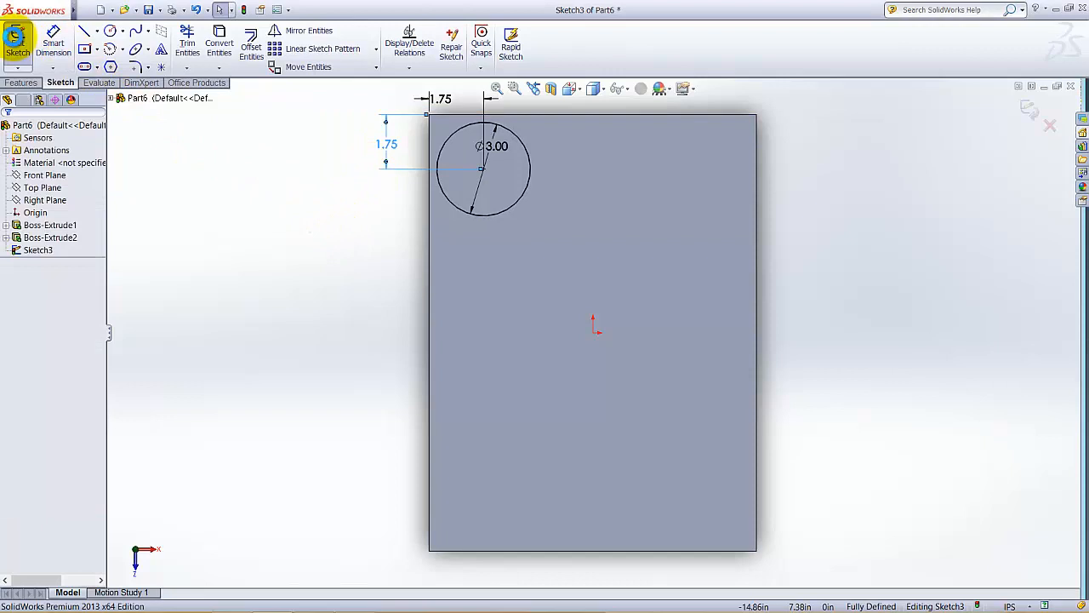
Cut Sketch3's circle 1.50 in deep as Cut-Extrude1, hollowing the first cup.
click(593, 89)
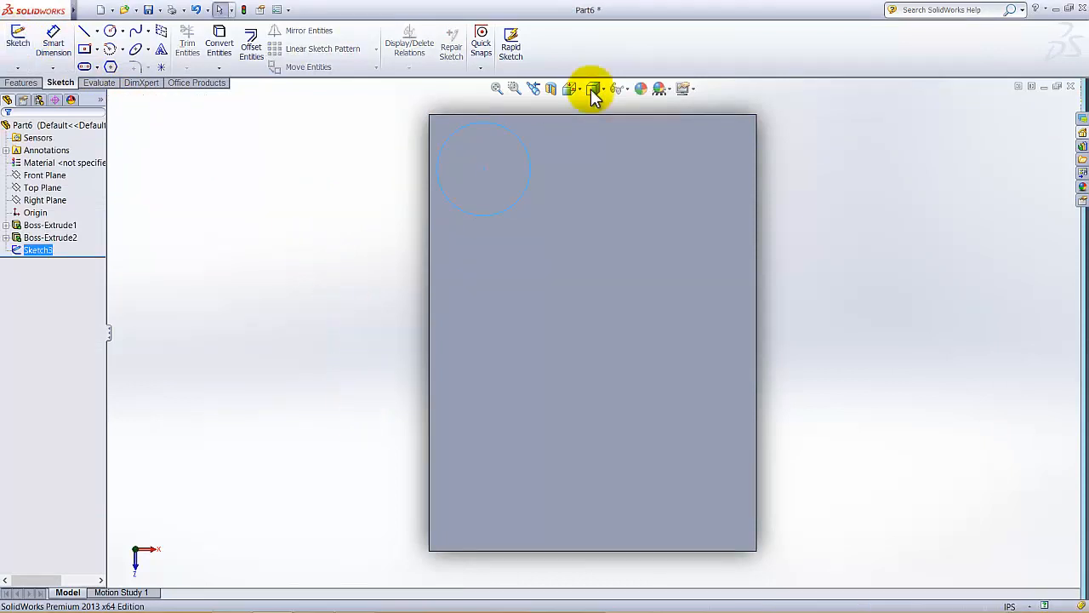
click(569, 88)
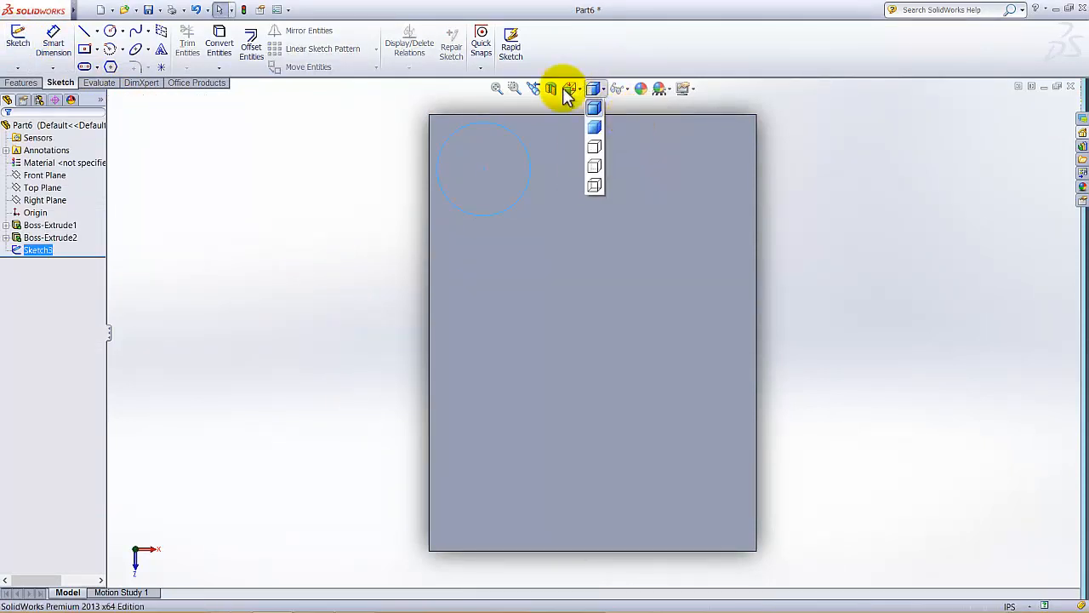
click(594, 106)
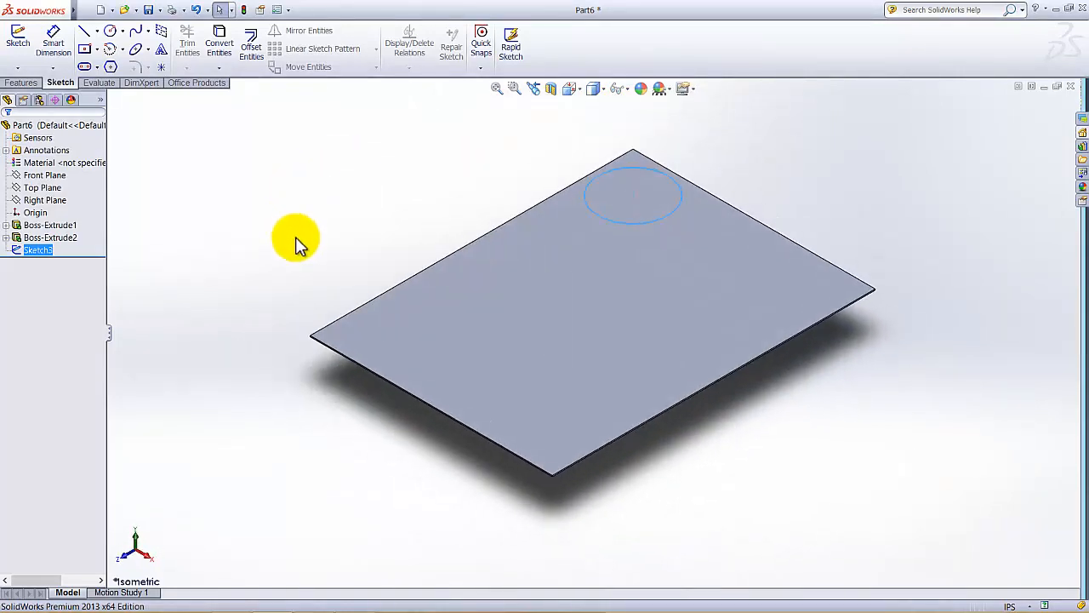
click(23, 83)
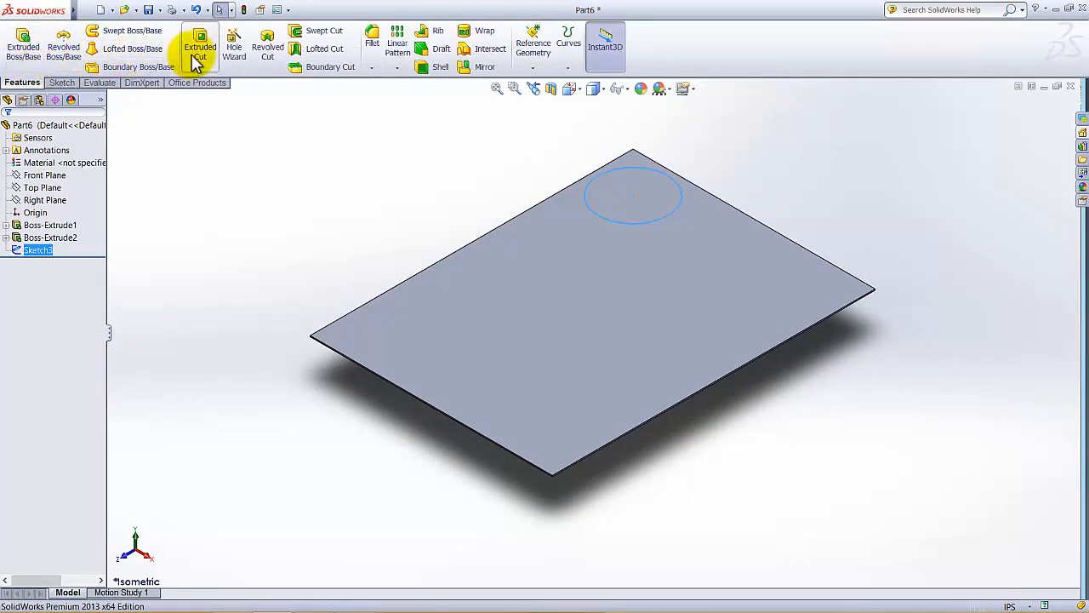
click(200, 47)
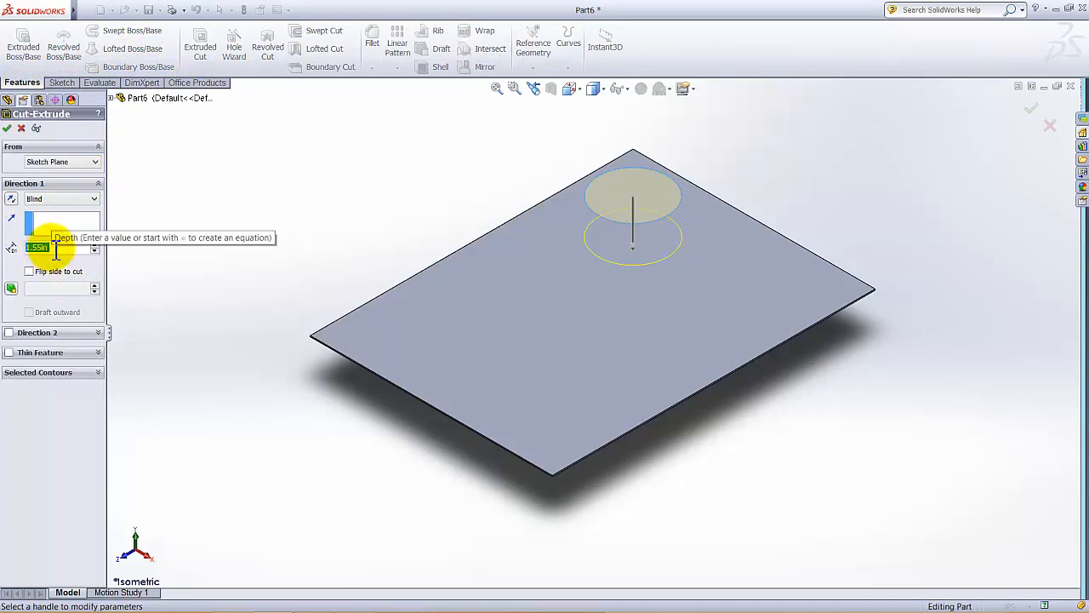
text(1.5)
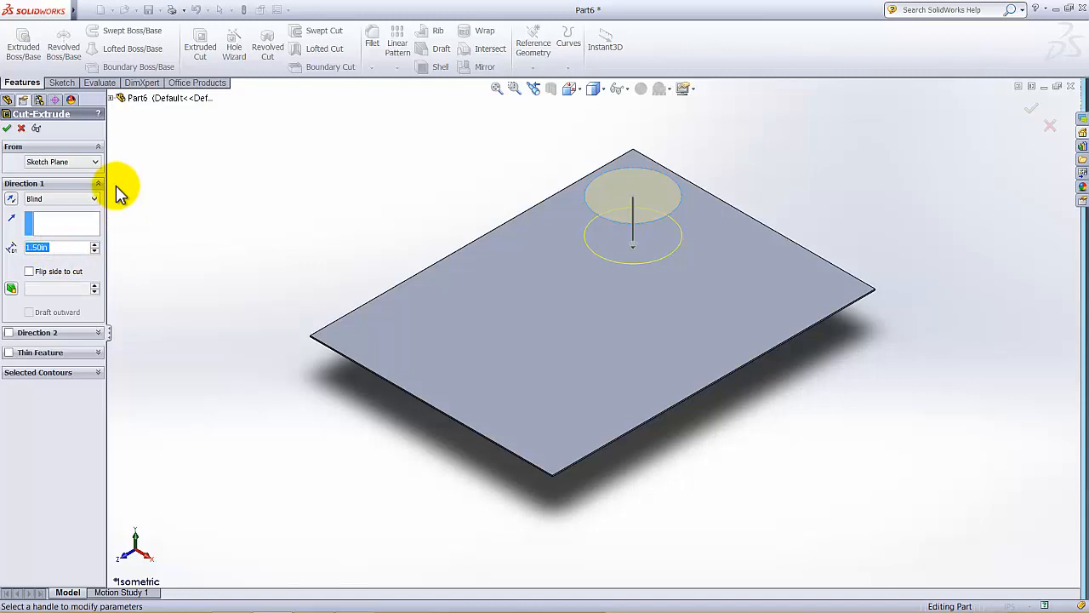
mouse_move(162, 247)
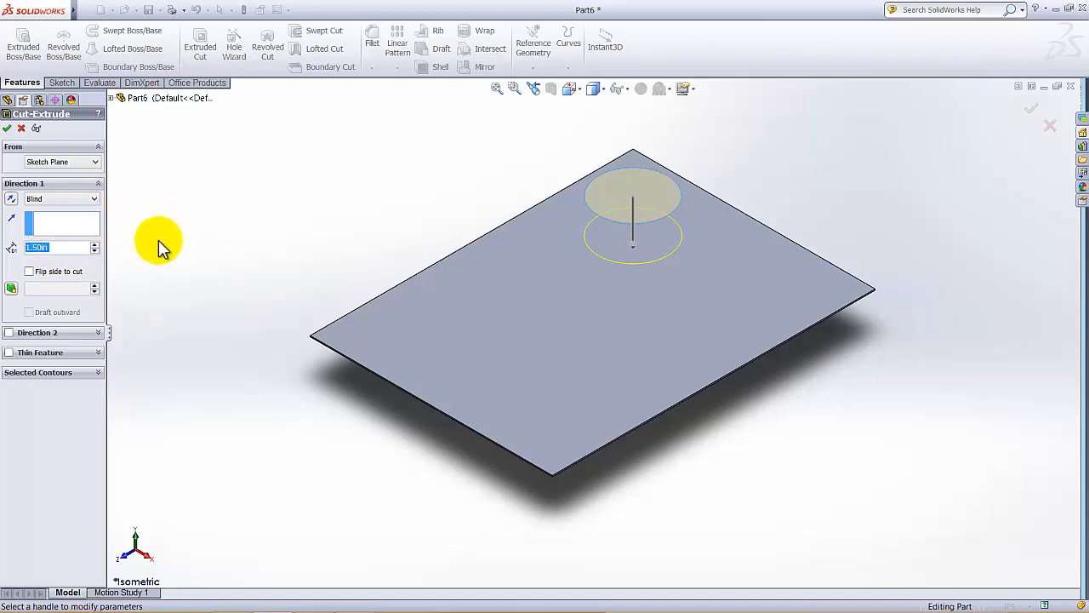
click(30, 299)
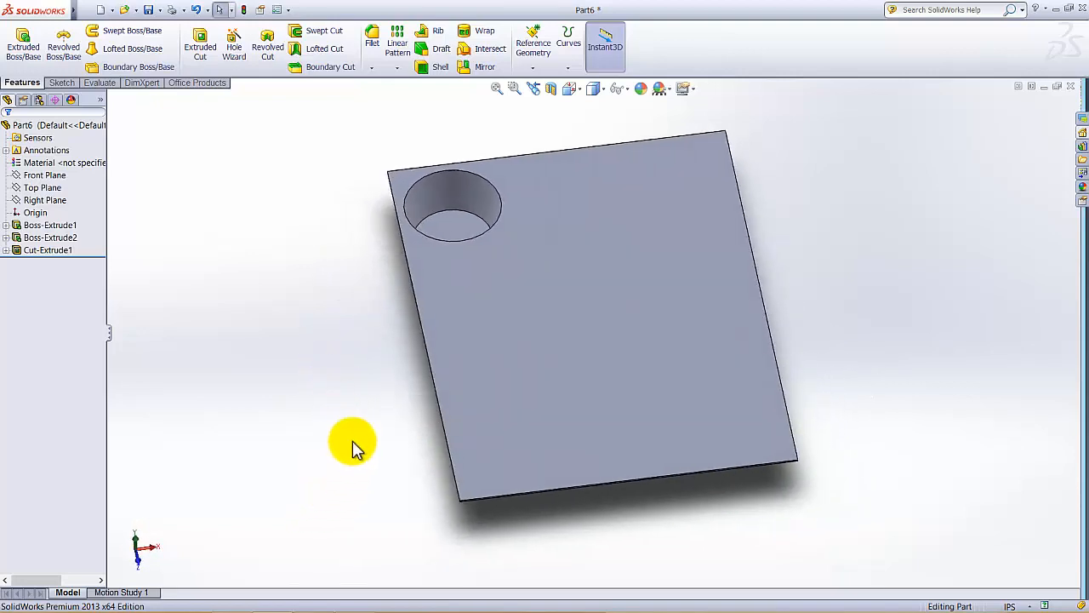
Linear-pattern the cup features 3 by 4 along two plate edges at 3.50 in spacing.
click(409, 66)
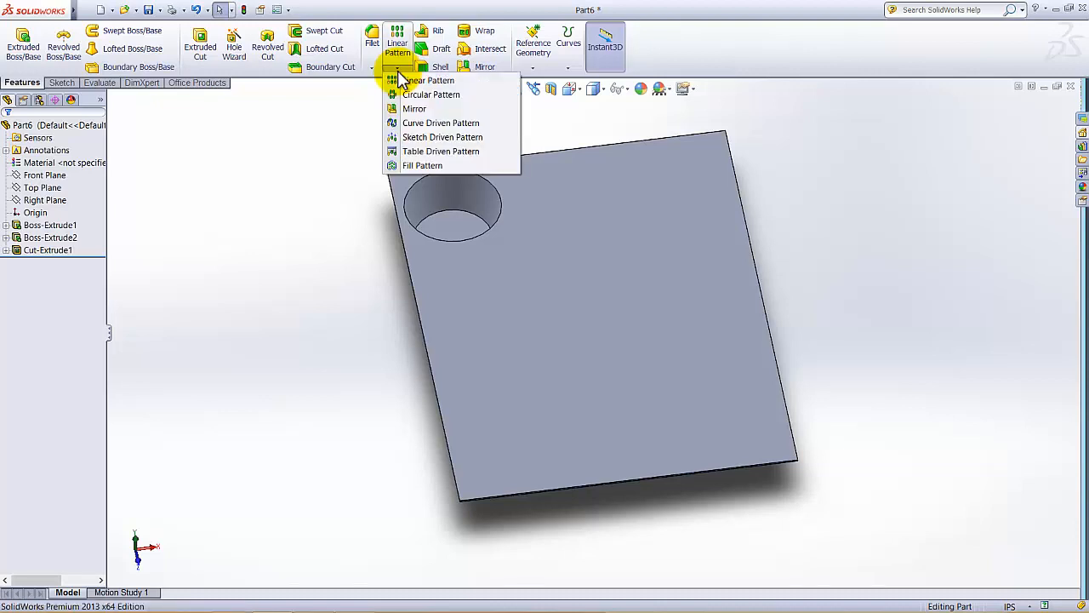
click(430, 80)
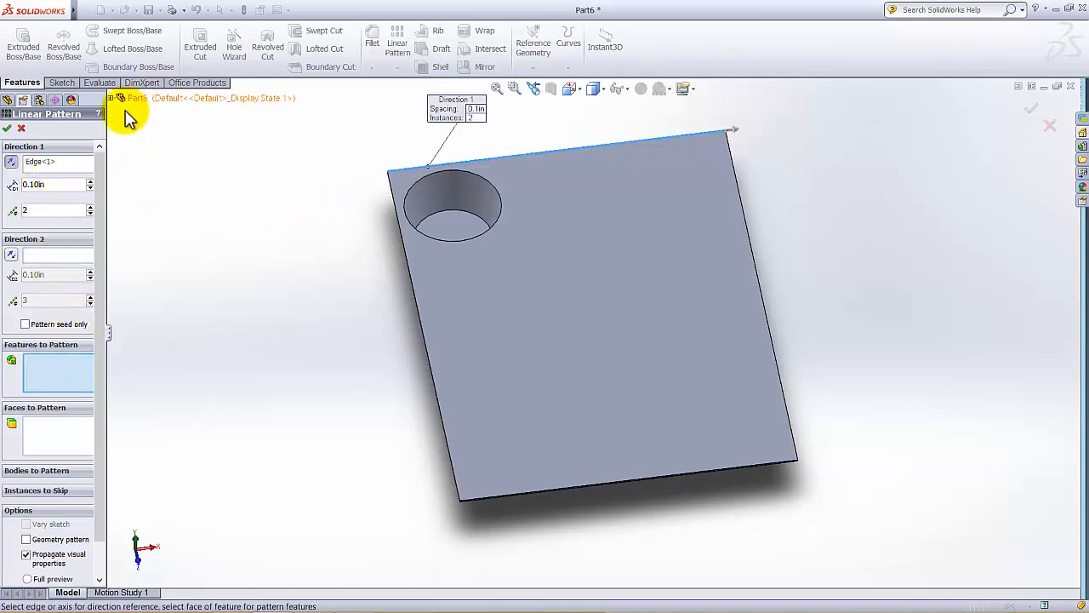
click(164, 210)
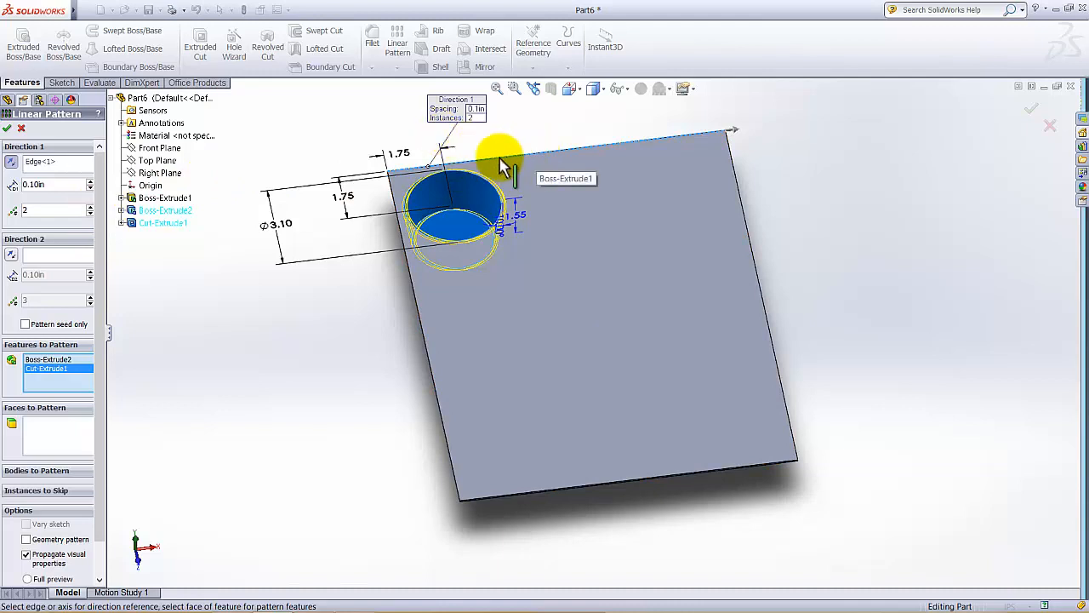
click(90, 206)
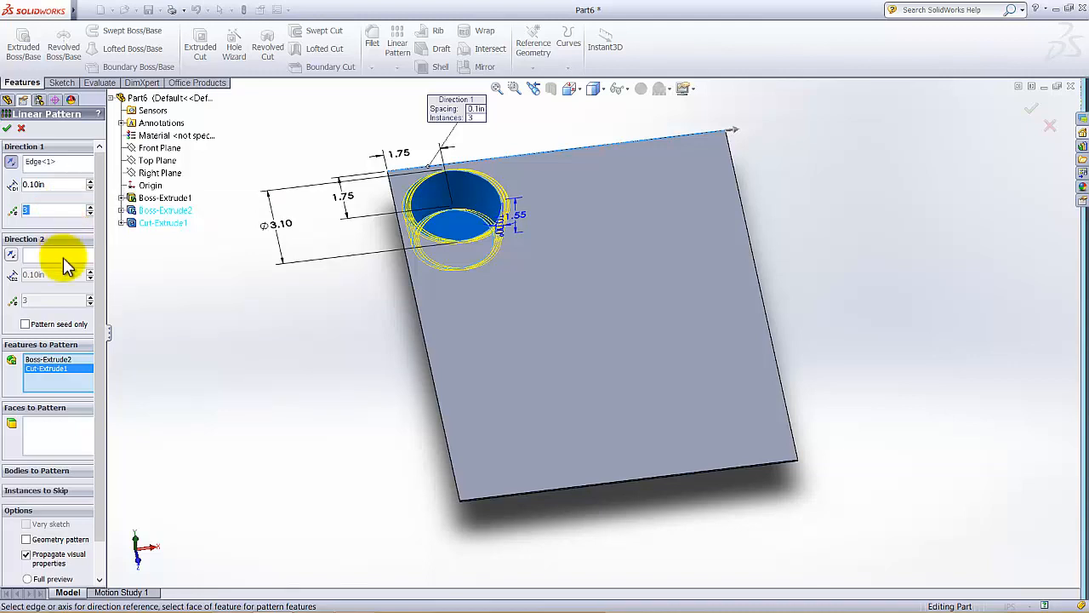
click(51, 184)
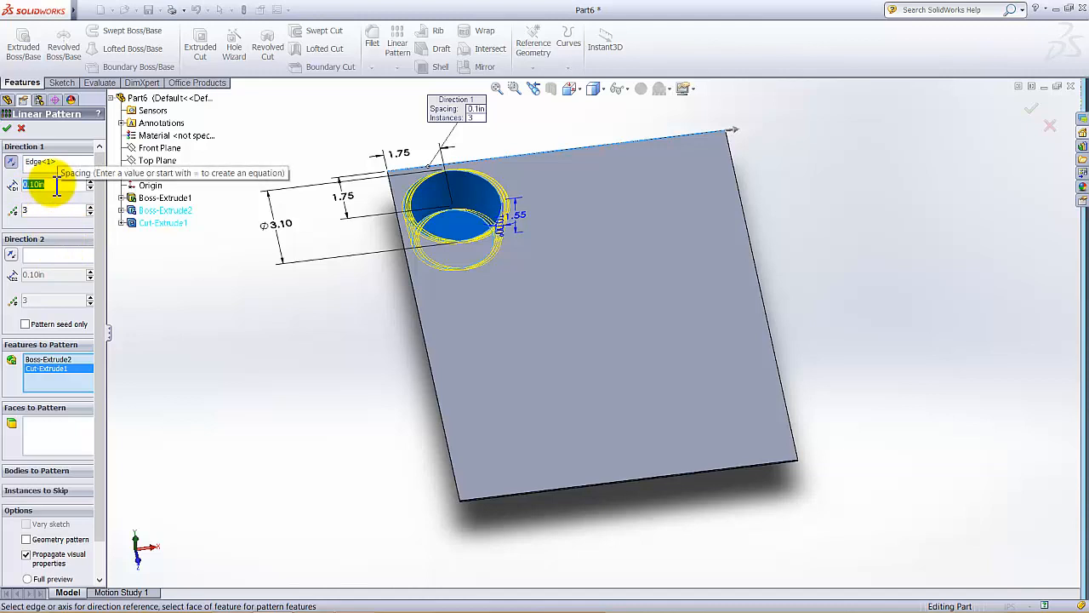
text(3.50in)
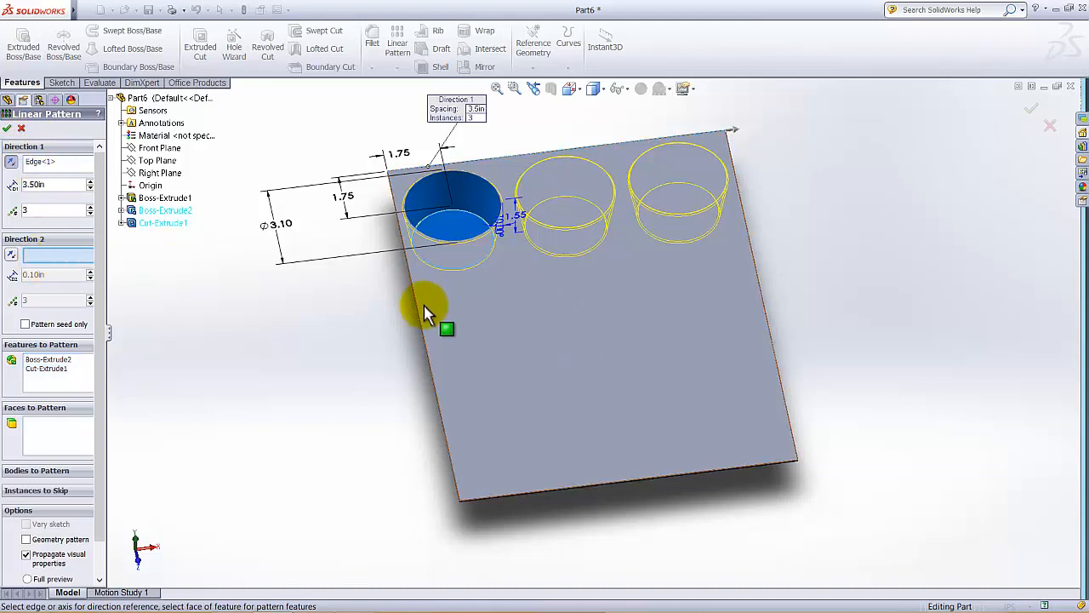
click(434, 307)
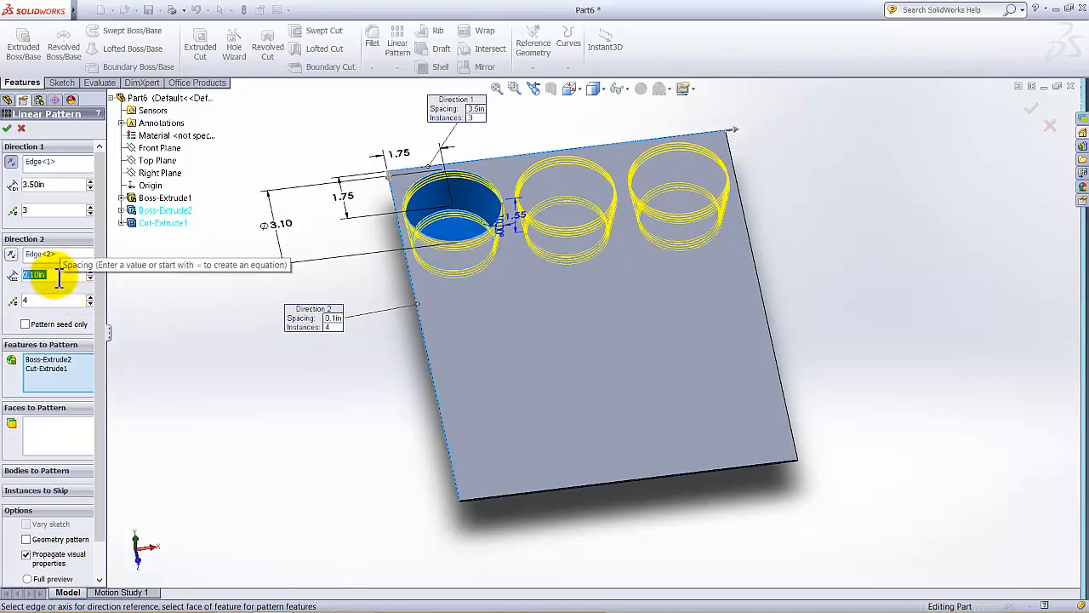
text(3.50in)
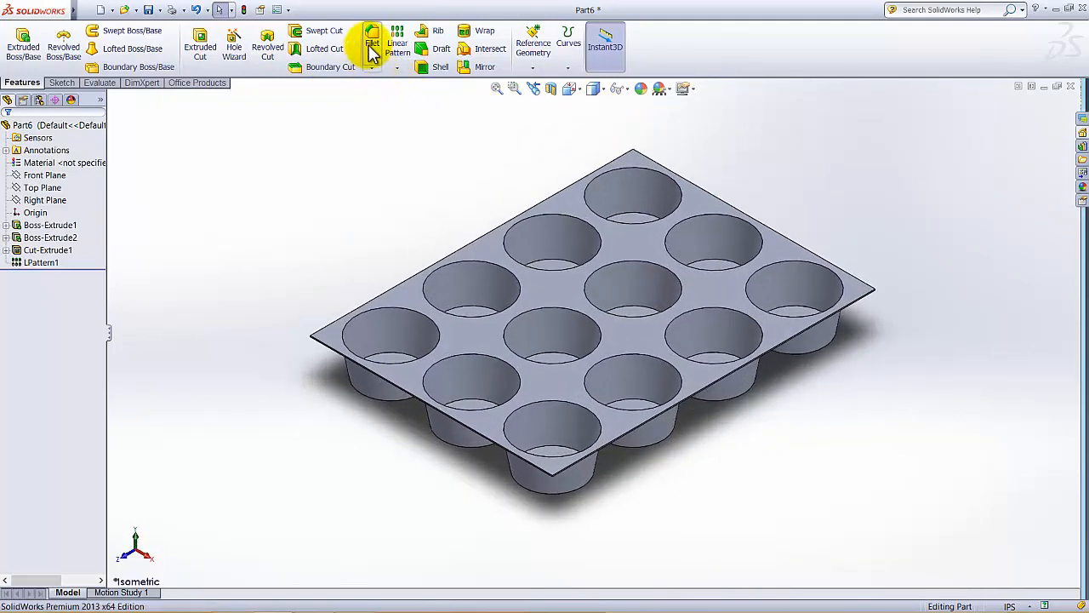
Start a constant-radius fillet with a 1.00 in radius.
click(372, 42)
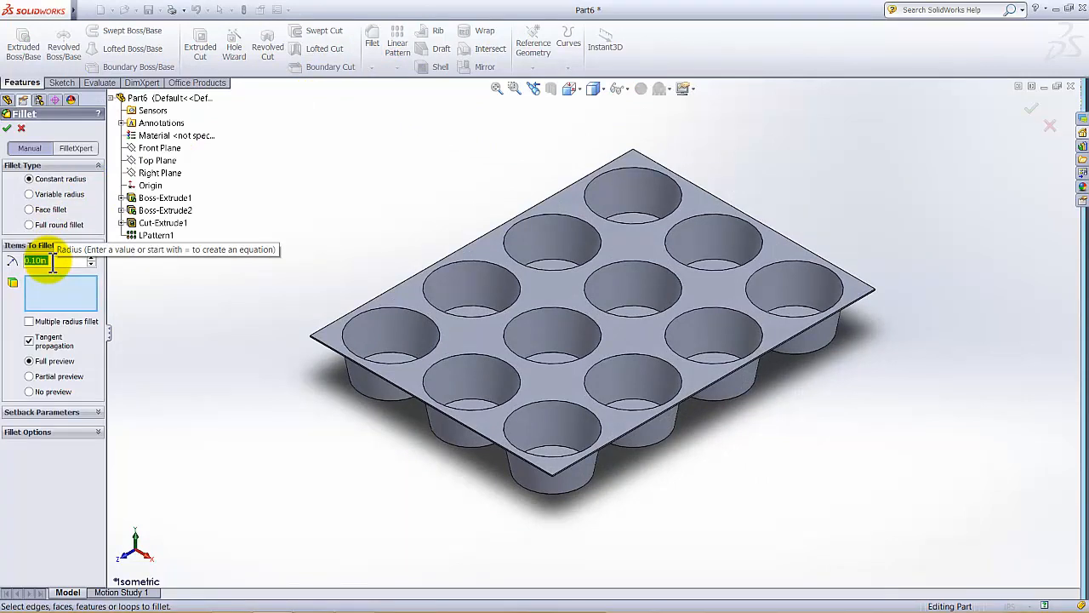
text(1.00in)
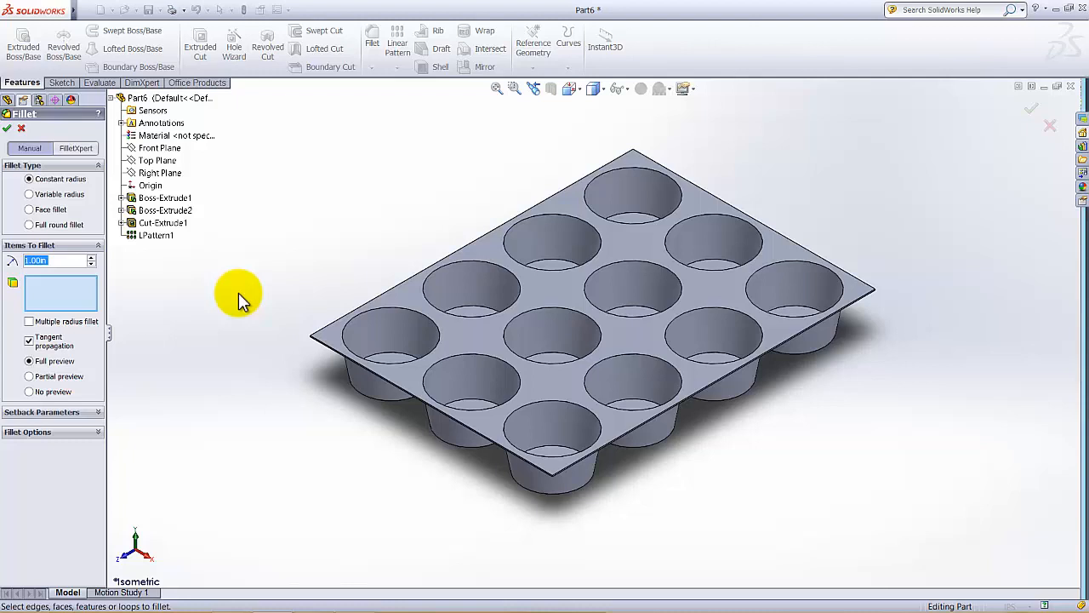
mouse_move(250, 328)
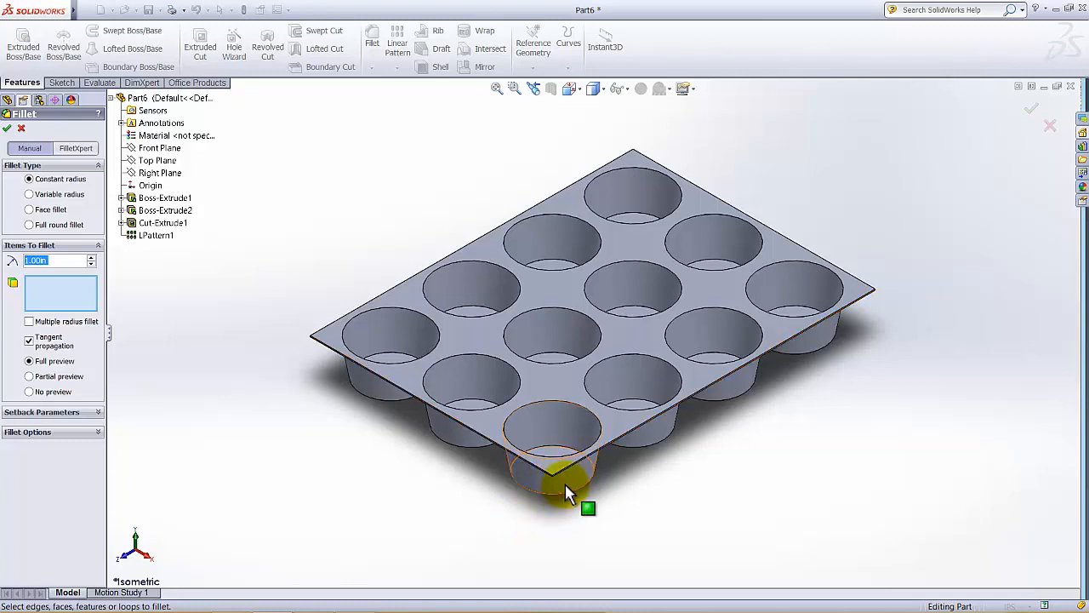
mouse_move(560, 478)
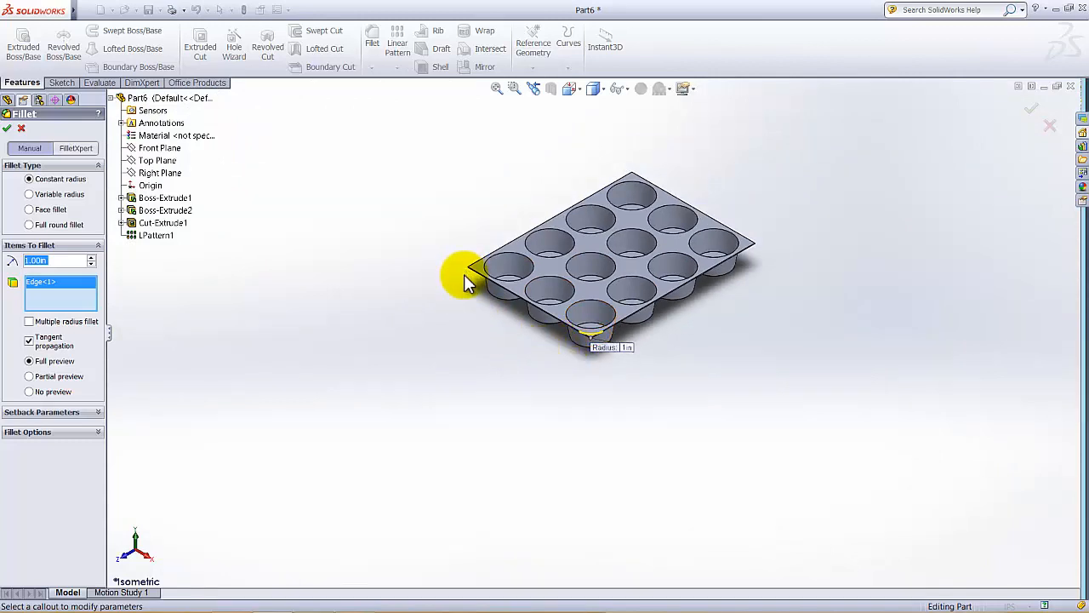
mouse_move(481, 319)
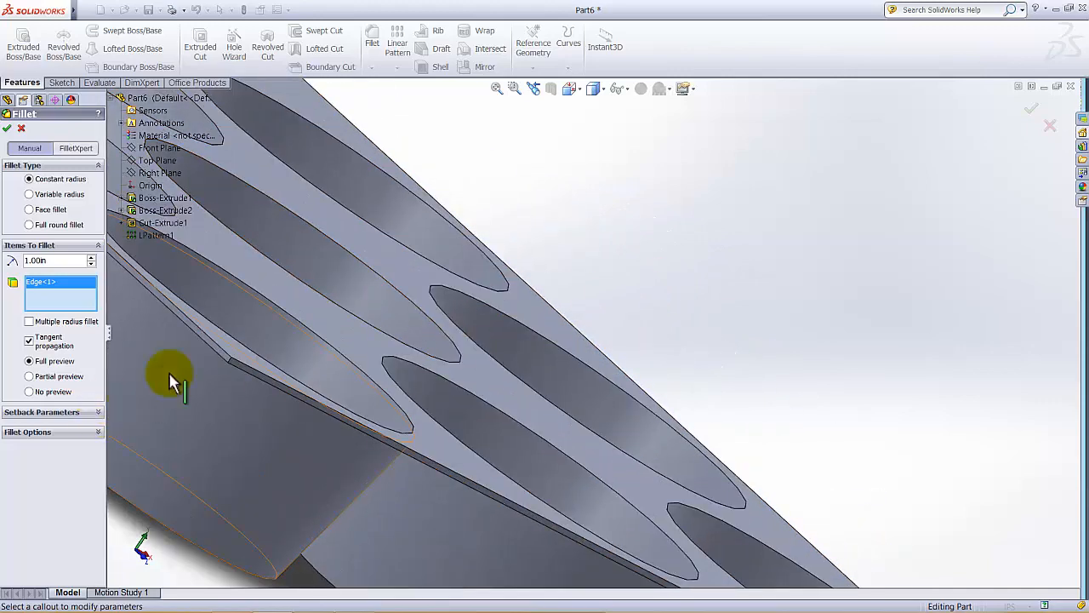
Add the last two plate corner edges to the 1 in fillet selection.
click(472, 387)
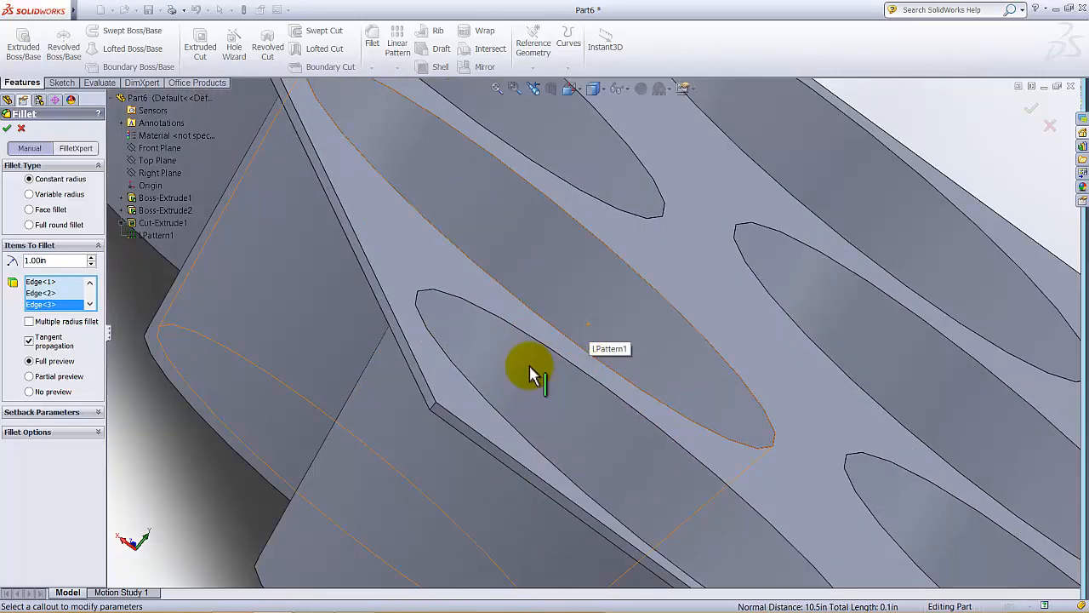
click(438, 413)
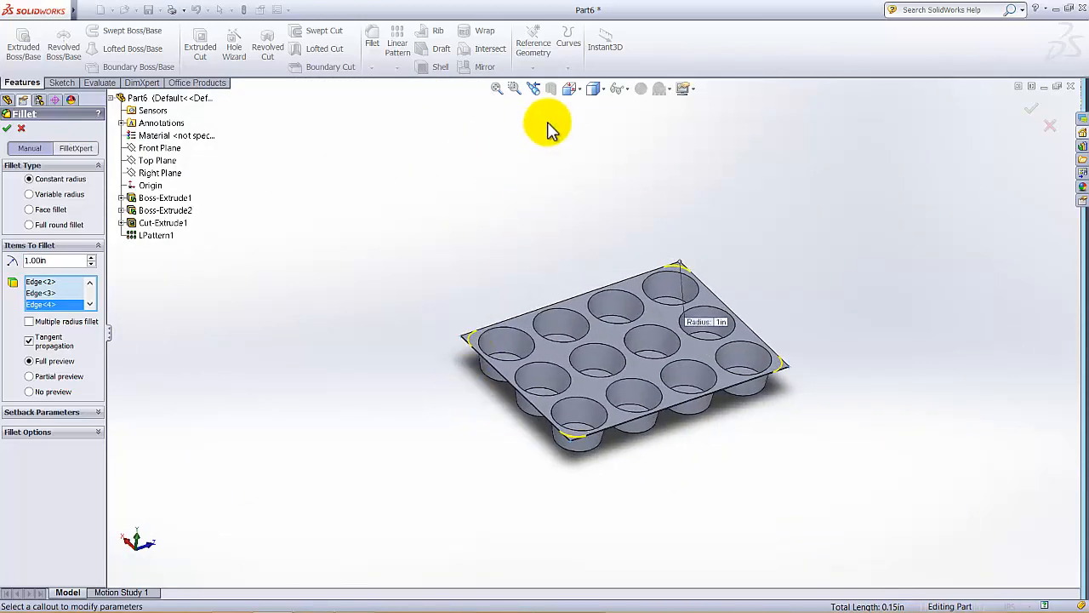
click(595, 89)
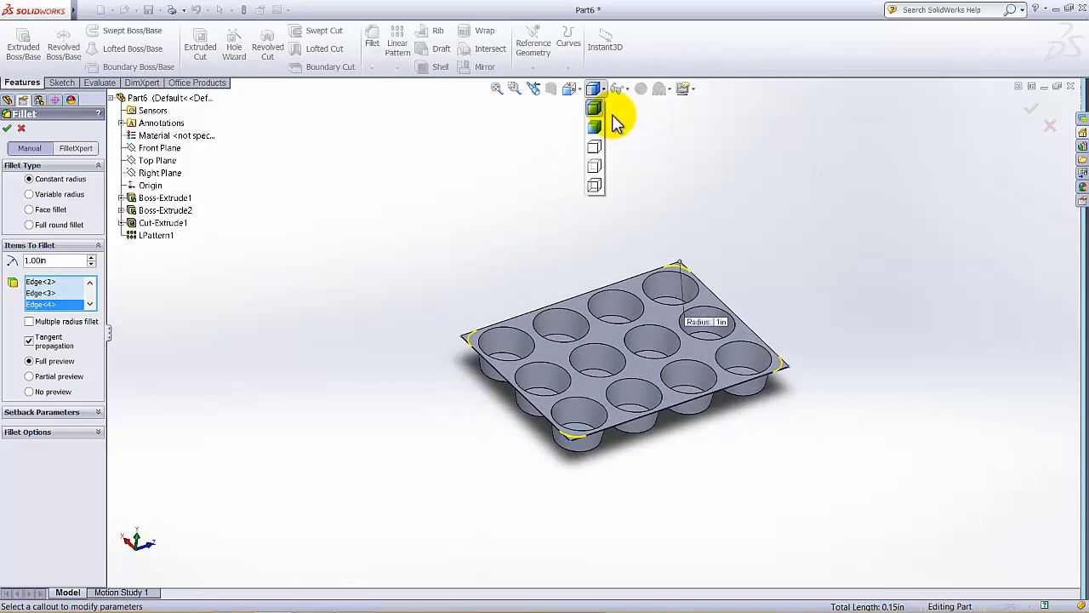